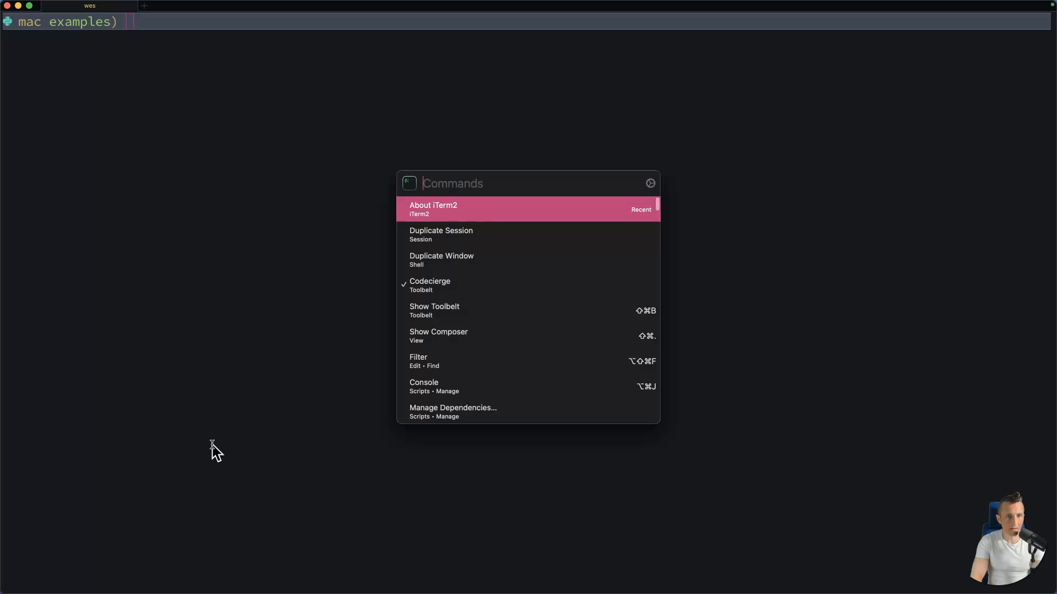
Run 'ollama serve' so the local Ollama server starts logging requests
left_click(433, 209)
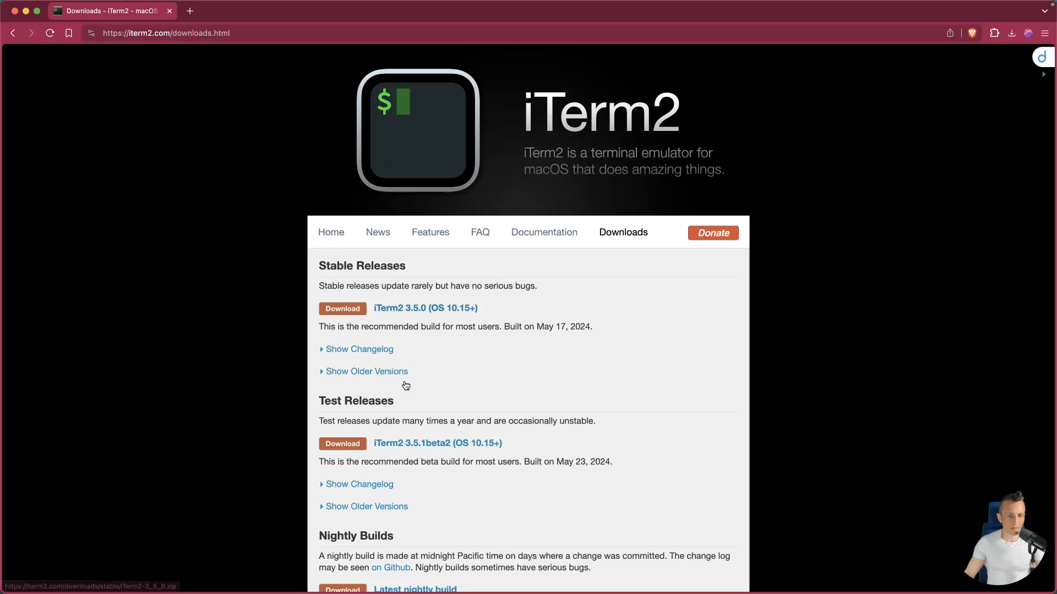
mouse_move(406, 154)
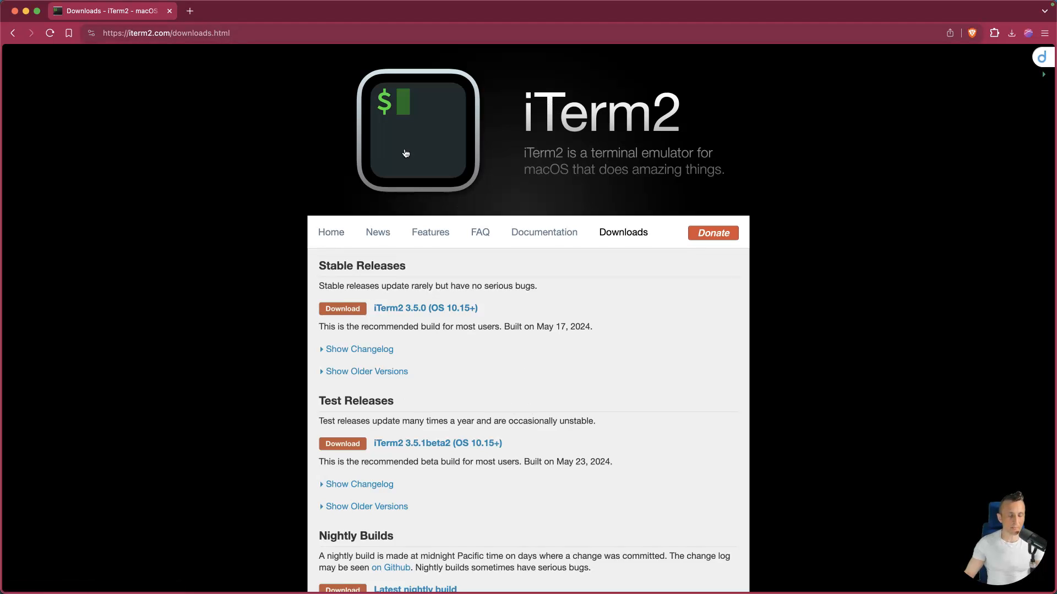
mouse_move(426, 451)
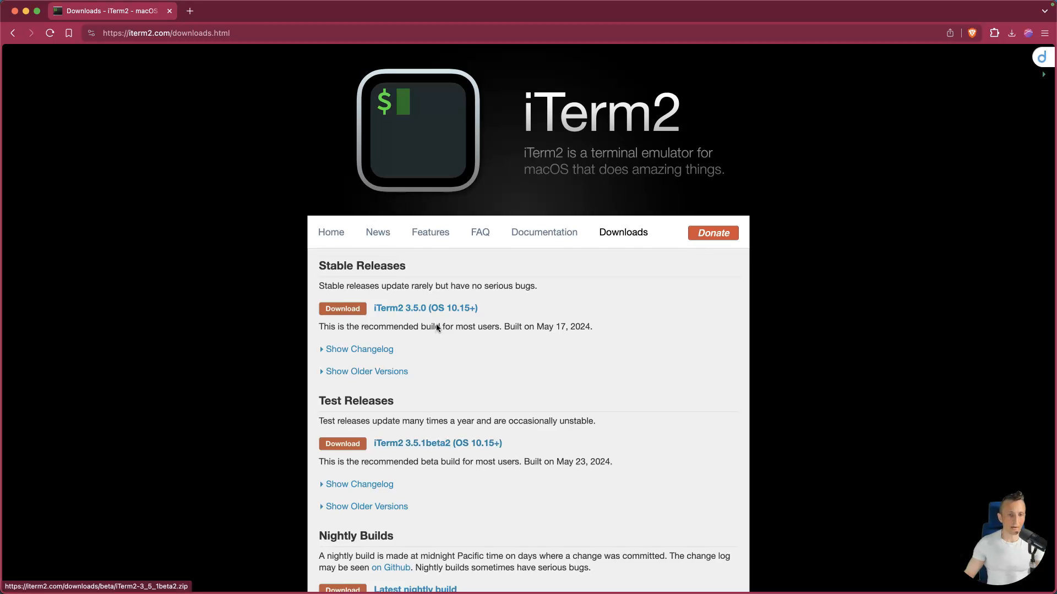
mouse_move(411, 310)
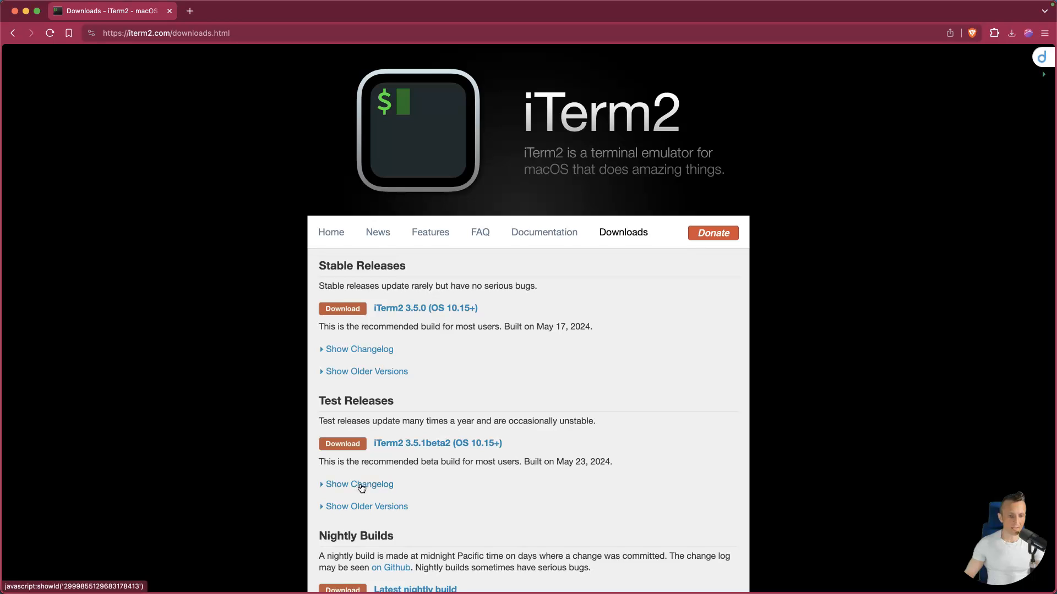
left_click(359, 484)
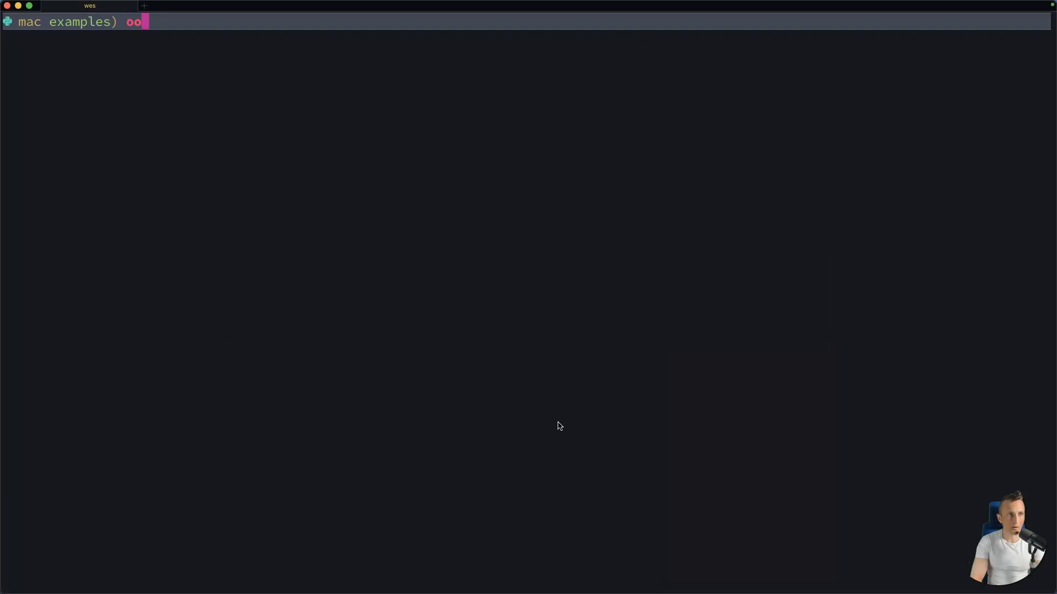
type("llama serve")
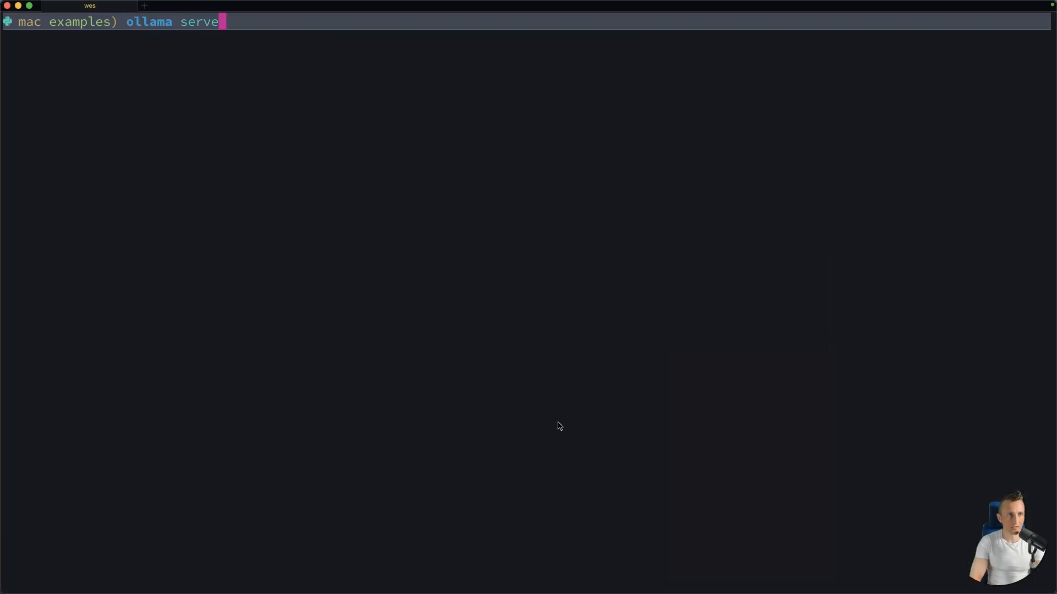
key("Return")
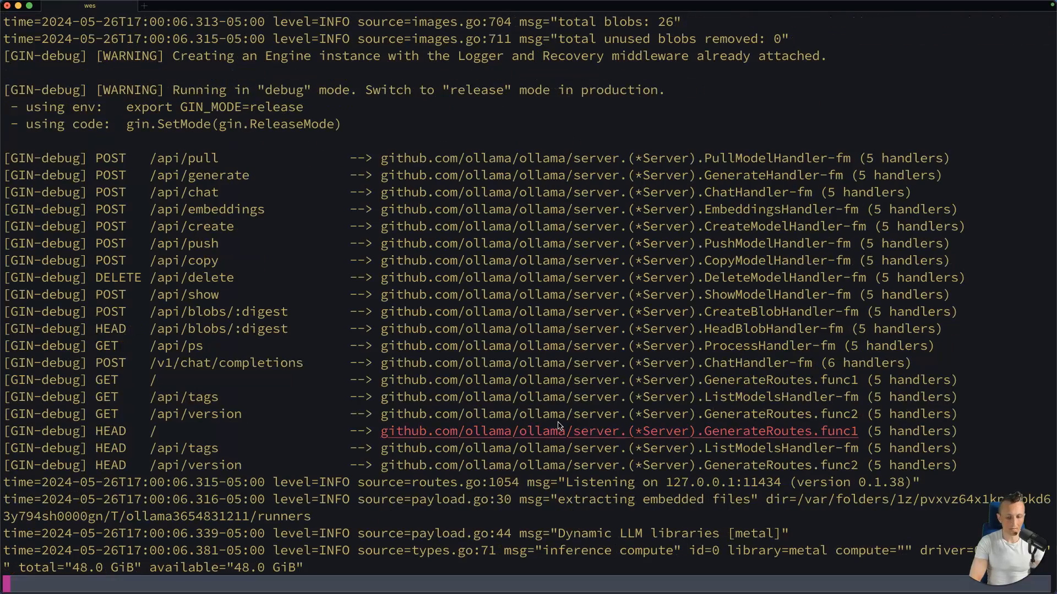
left_click(240, 5)
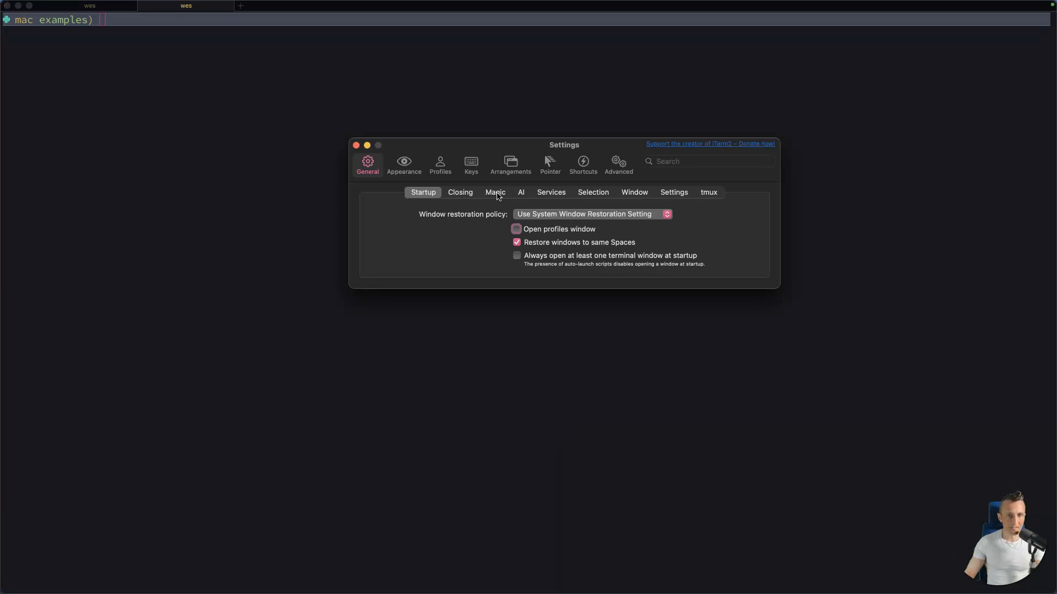
Show the AI sub-tab in Settings > General, which reports the plugin not found
left_click(521, 191)
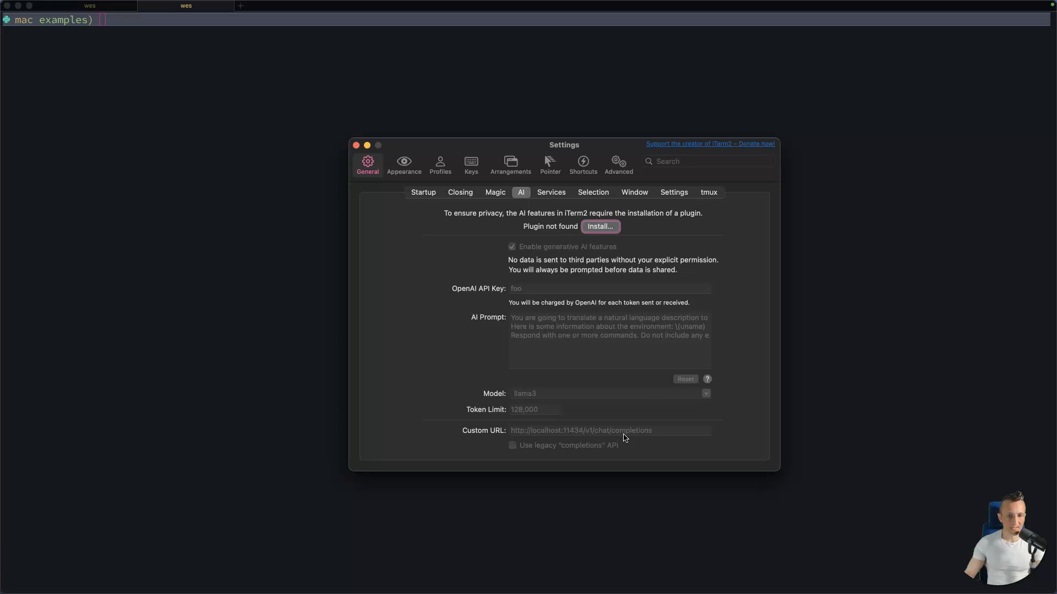
mouse_move(562, 372)
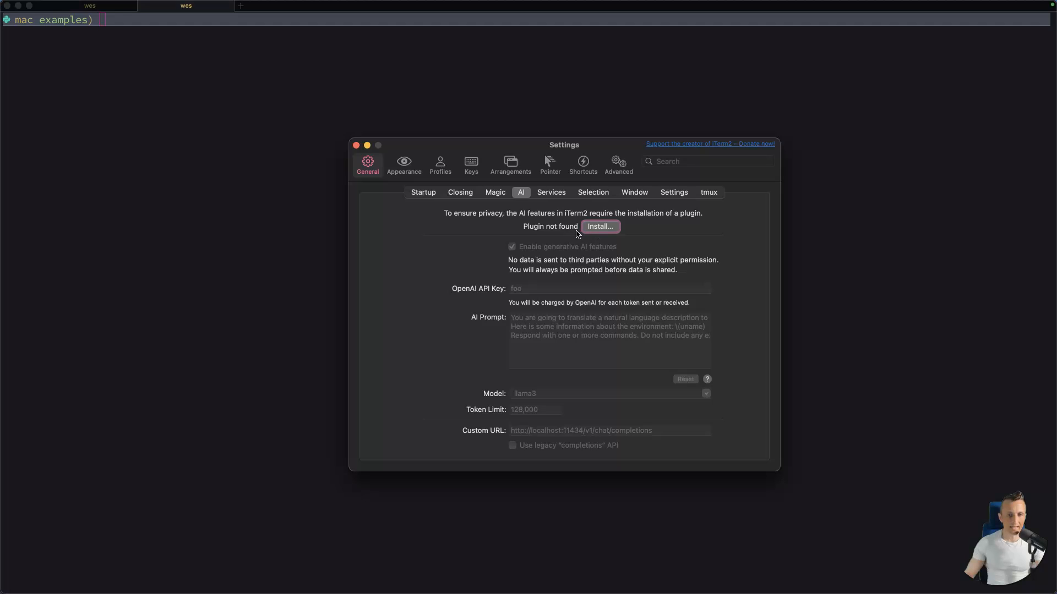
mouse_move(597, 230)
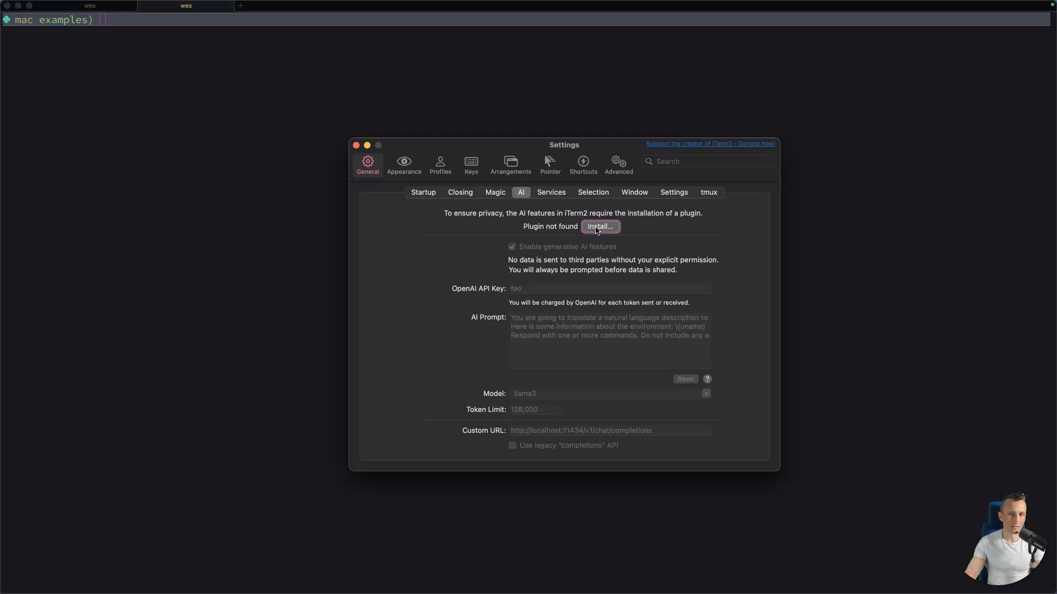
Go to the plugin page via Install… and download the iTerm2 AI plugin package
left_click(599, 226)
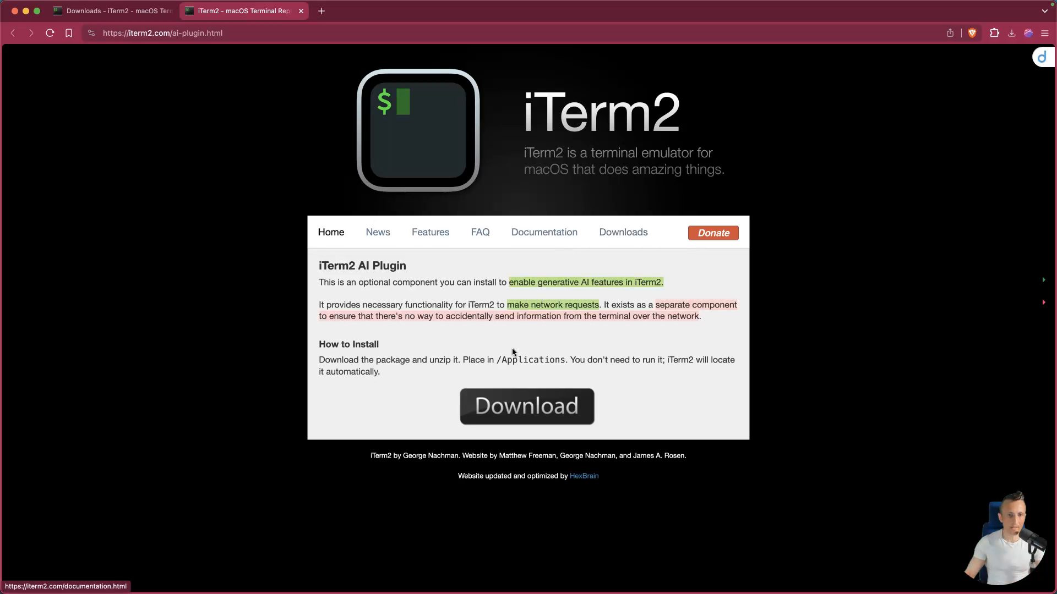
left_click(526, 406)
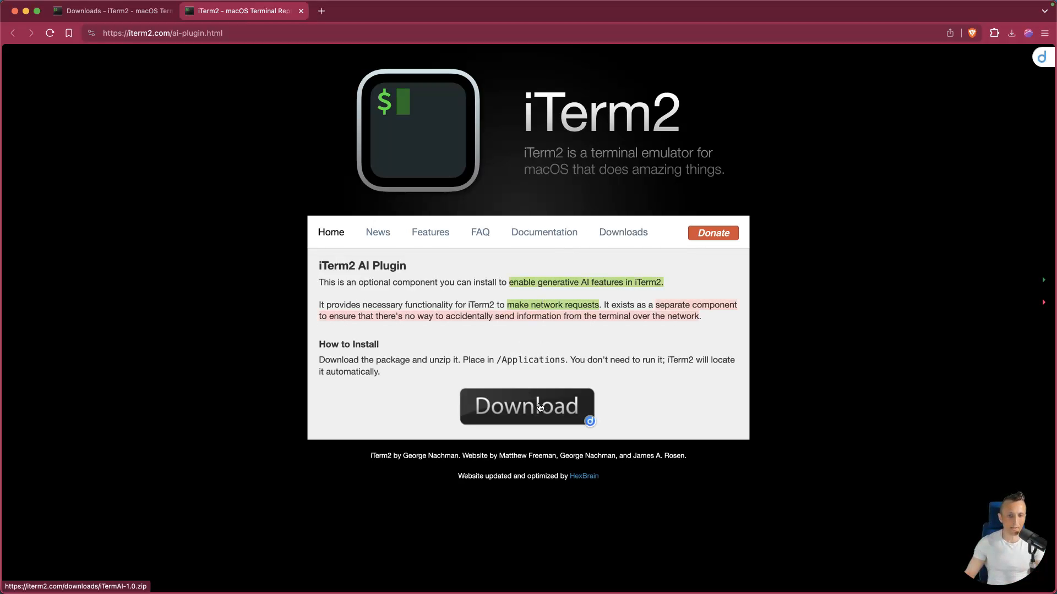
left_click(527, 406)
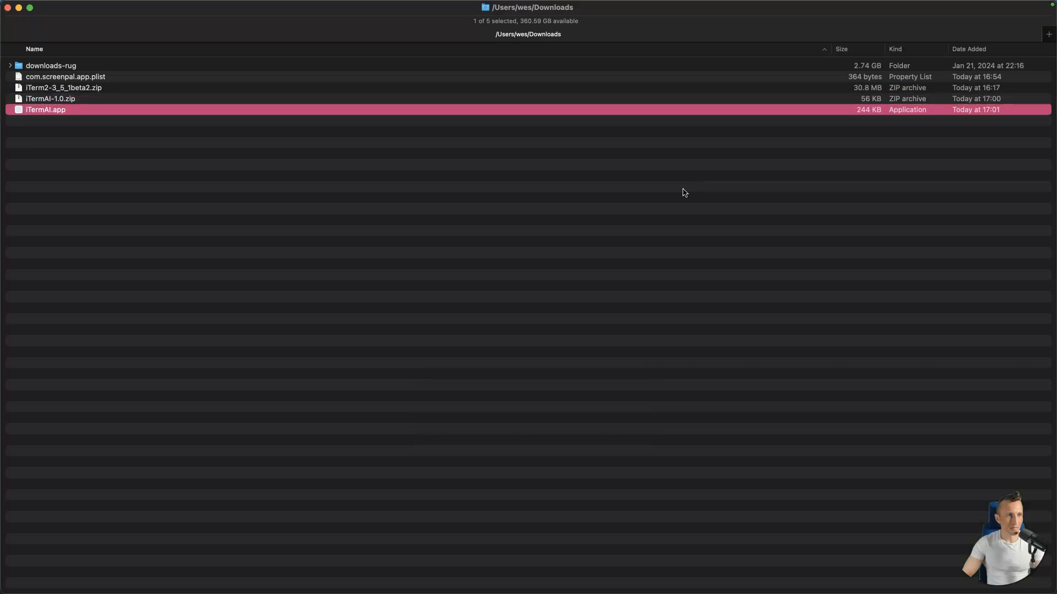
Launch iTermAI.app from Downloads, approve it, dismiss its window and return to iTerm2
double_click(46, 109)
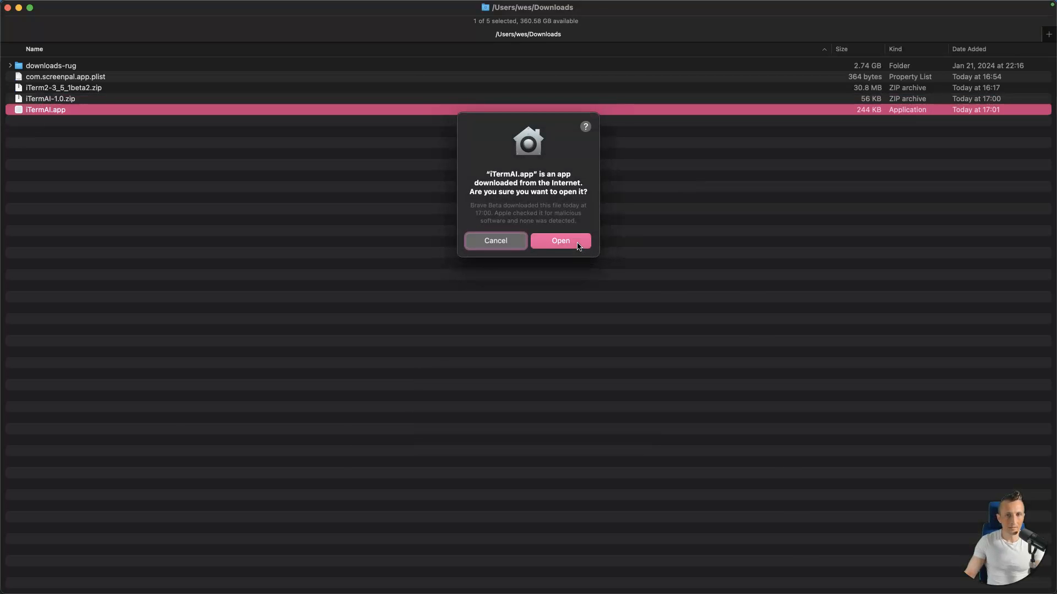
left_click(561, 241)
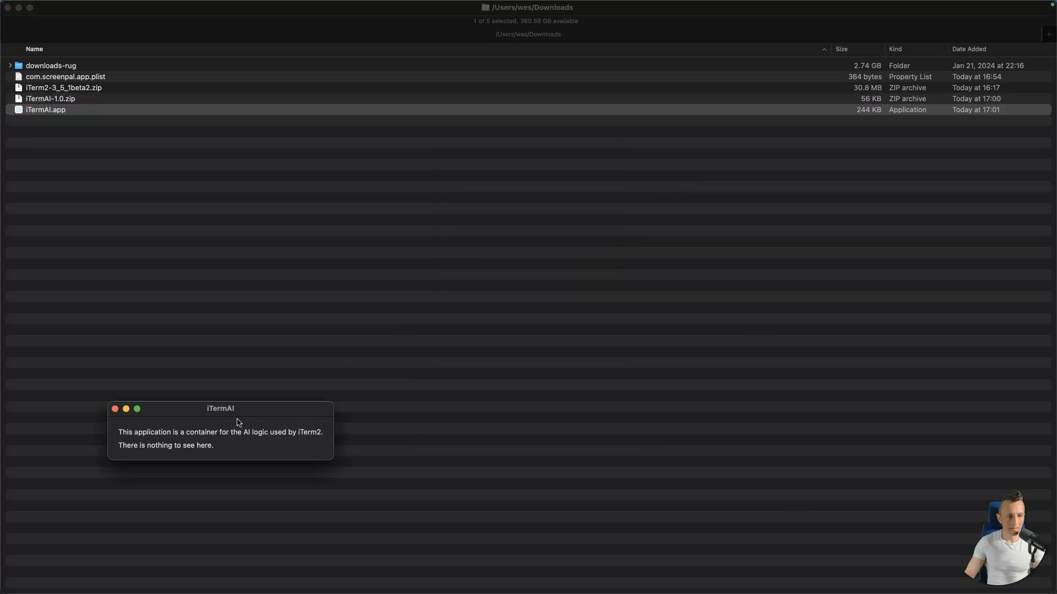
left_click(115, 410)
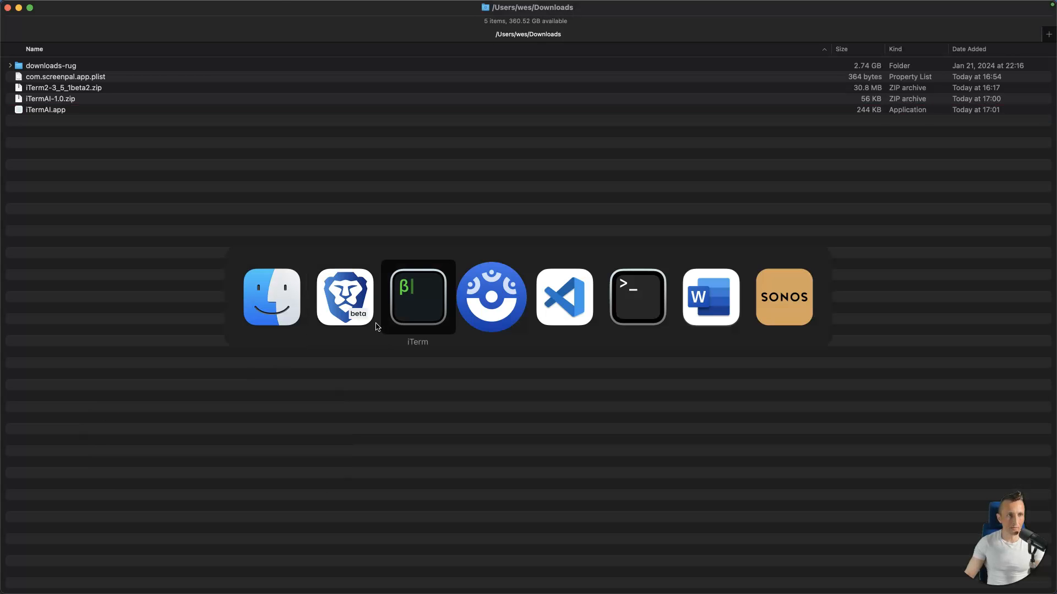
left_click(416, 296)
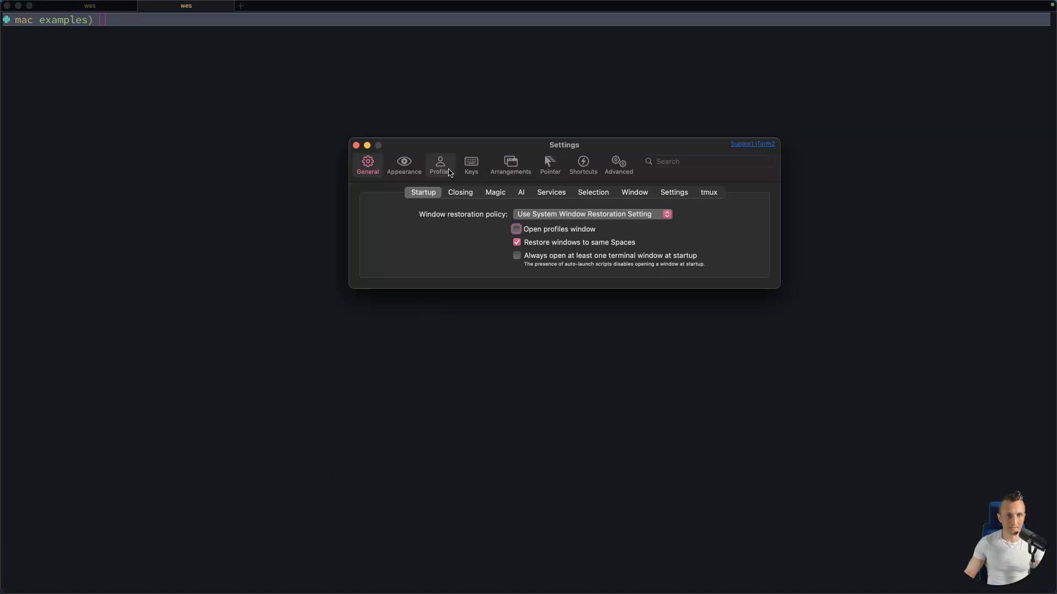
Check the AI settings show the plugin working and start editing the OpenAI API Key field
left_click(521, 192)
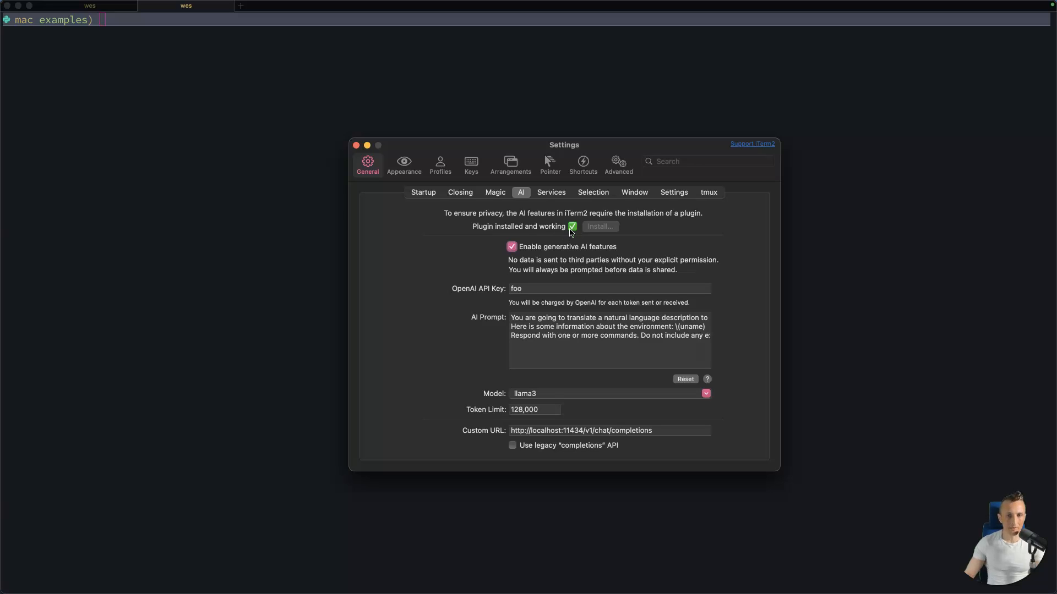
mouse_move(574, 232)
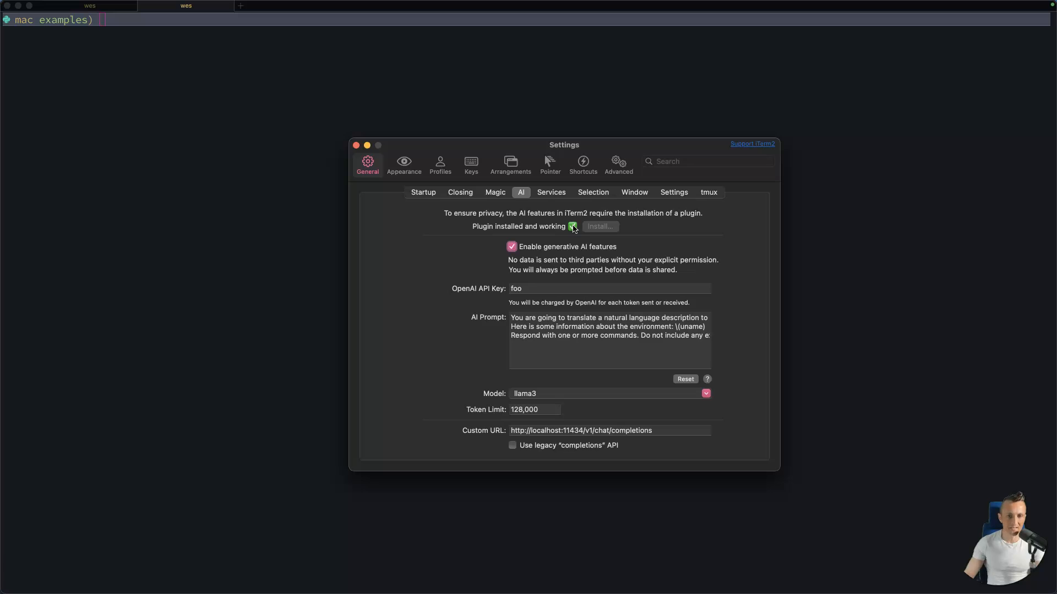
mouse_move(547, 252)
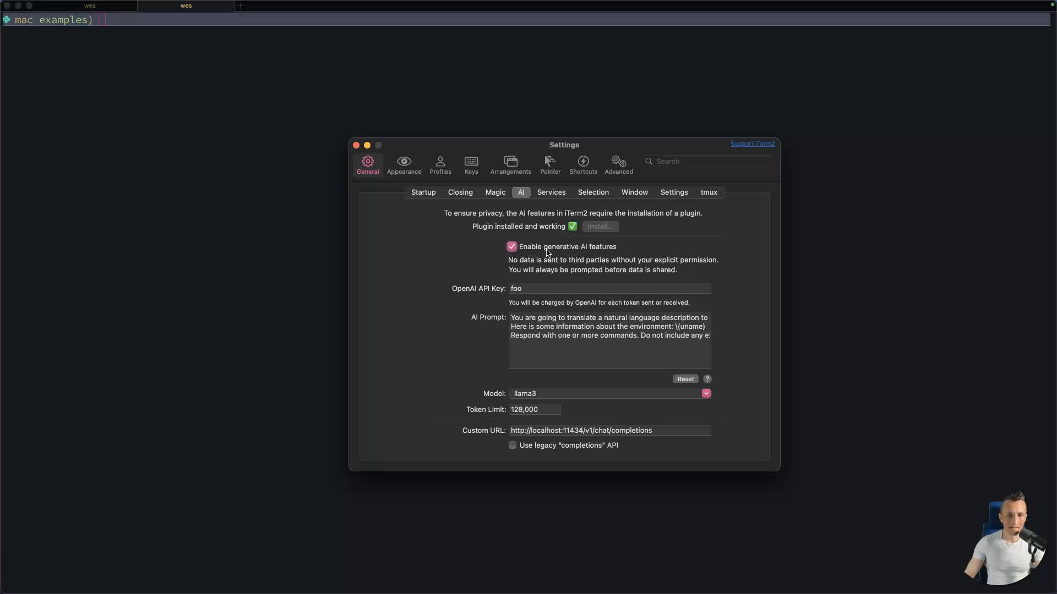
mouse_move(565, 251)
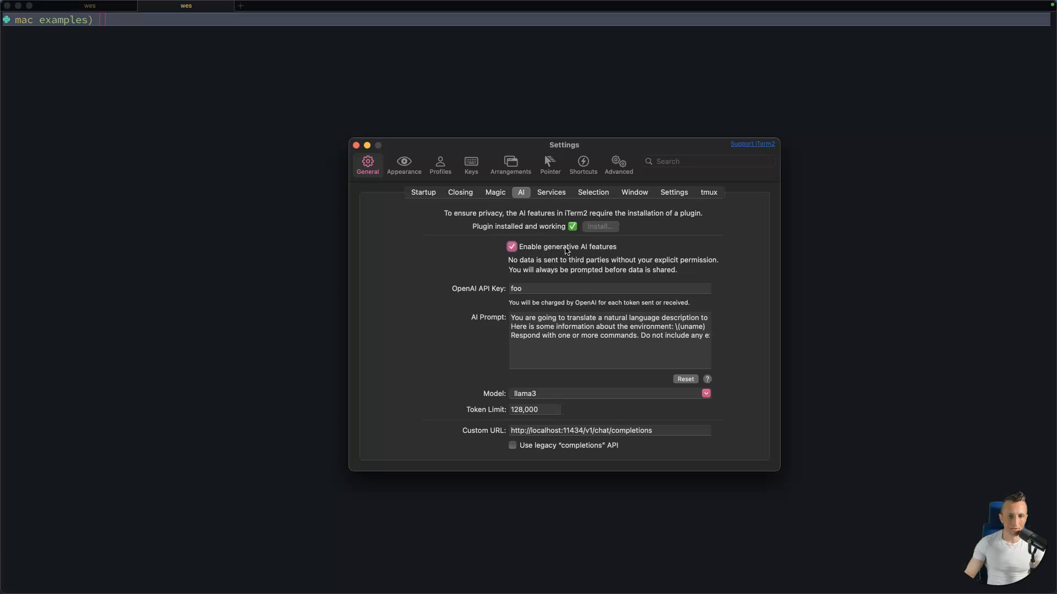
left_click(607, 289)
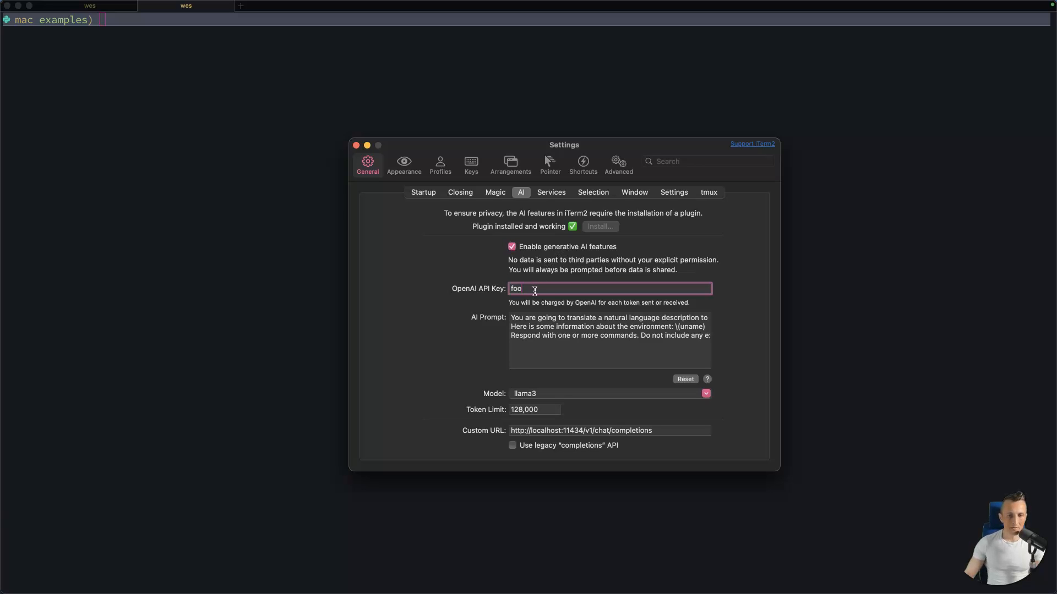
mouse_move(532, 286)
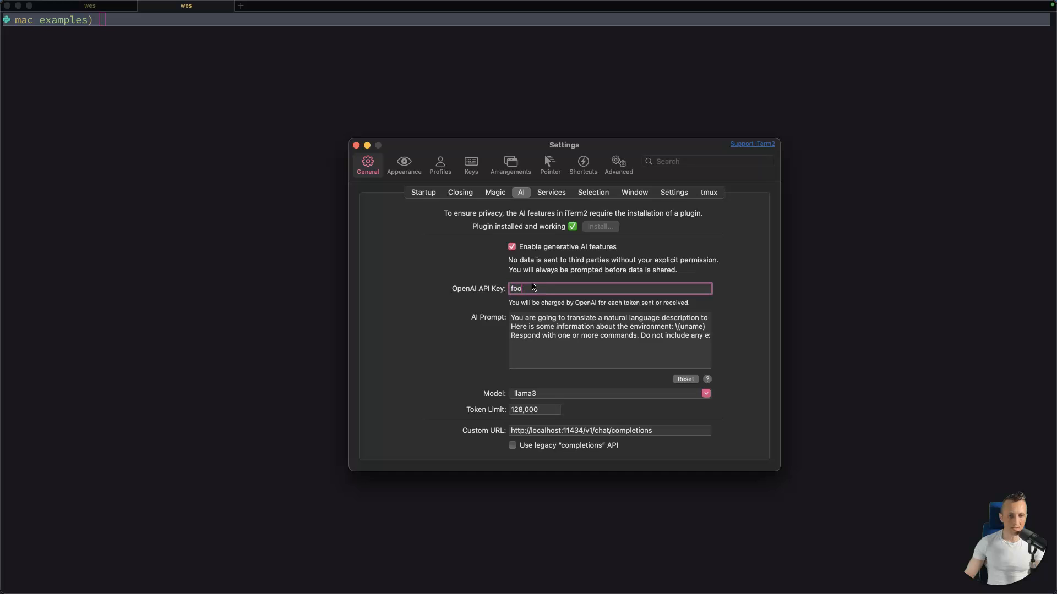
mouse_move(545, 368)
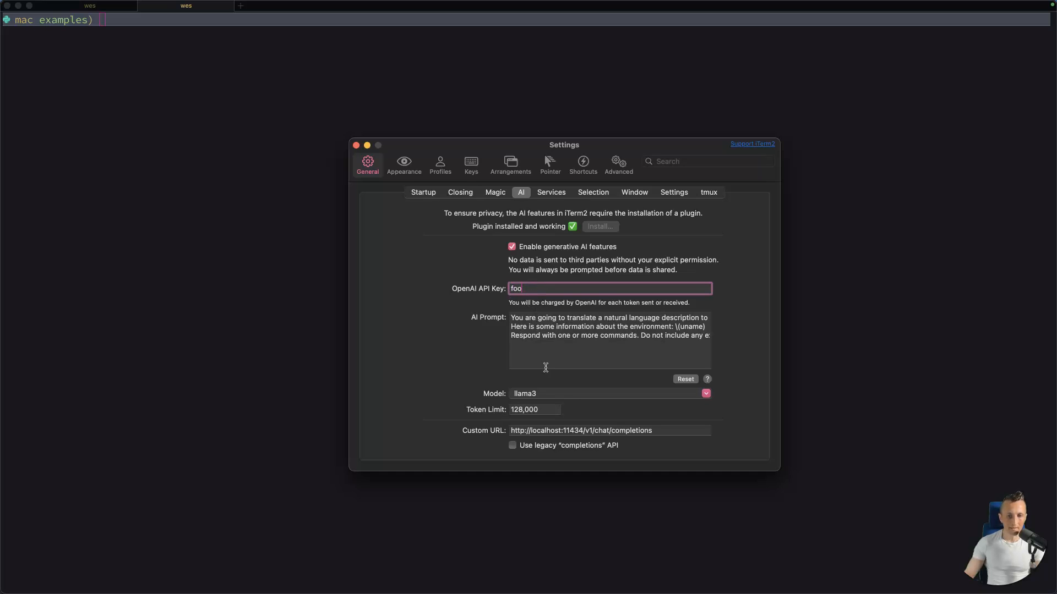
Inspect the Model dropdown, then list installed Ollama models (llama3, mixtral, codellama, phi3)
left_click(705, 394)
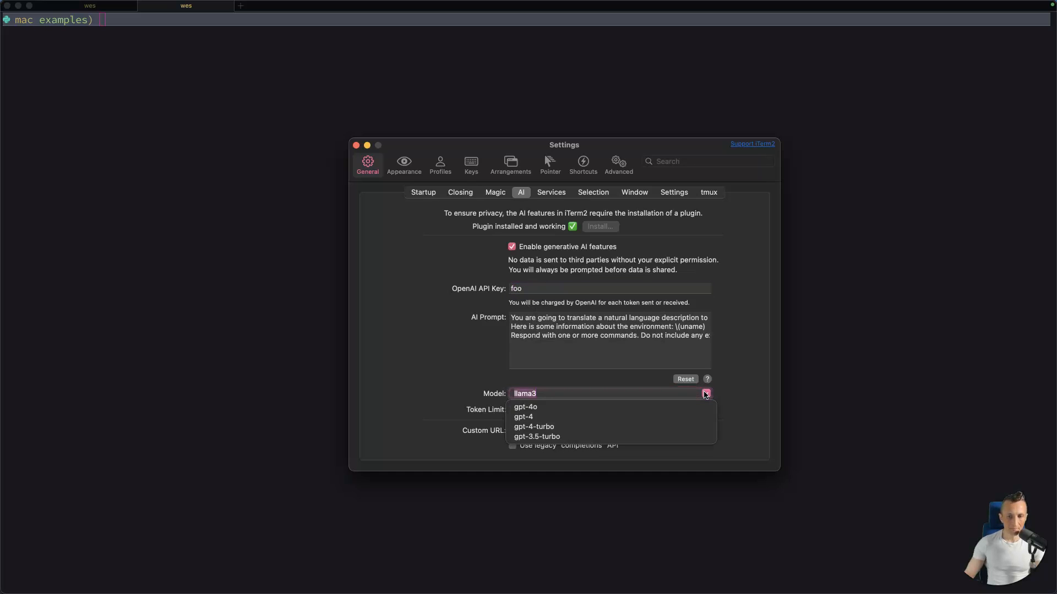
mouse_move(565, 395)
type("ollama list")
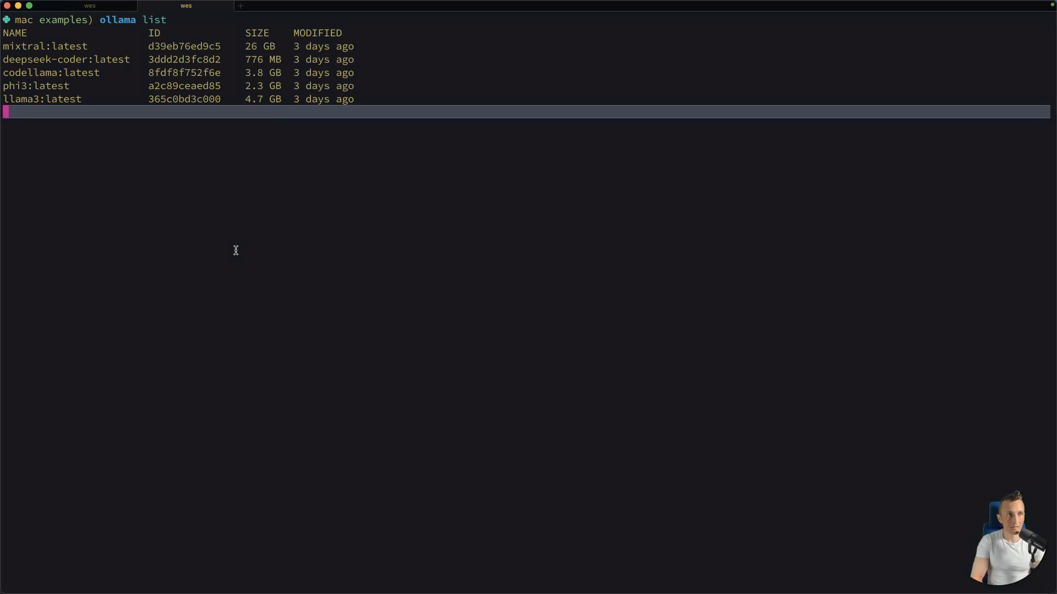
key("Return")
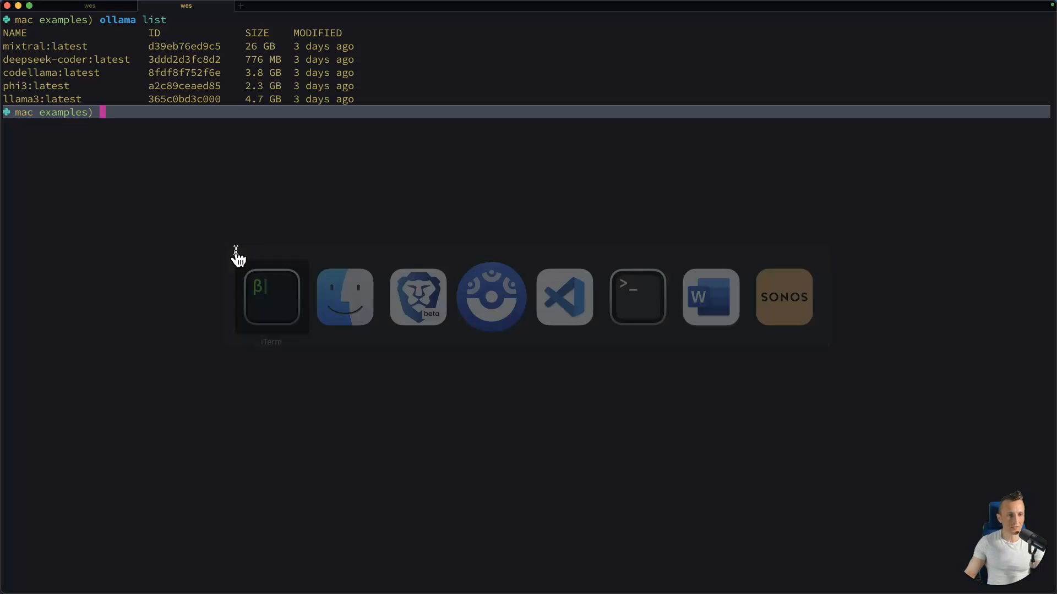
left_click(271, 296)
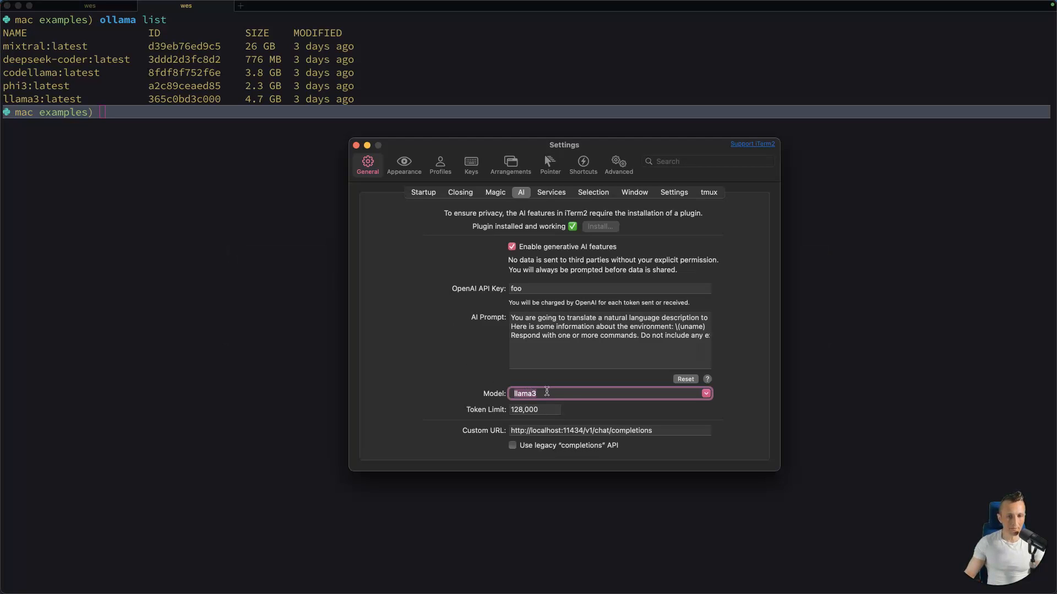
left_click(609, 431)
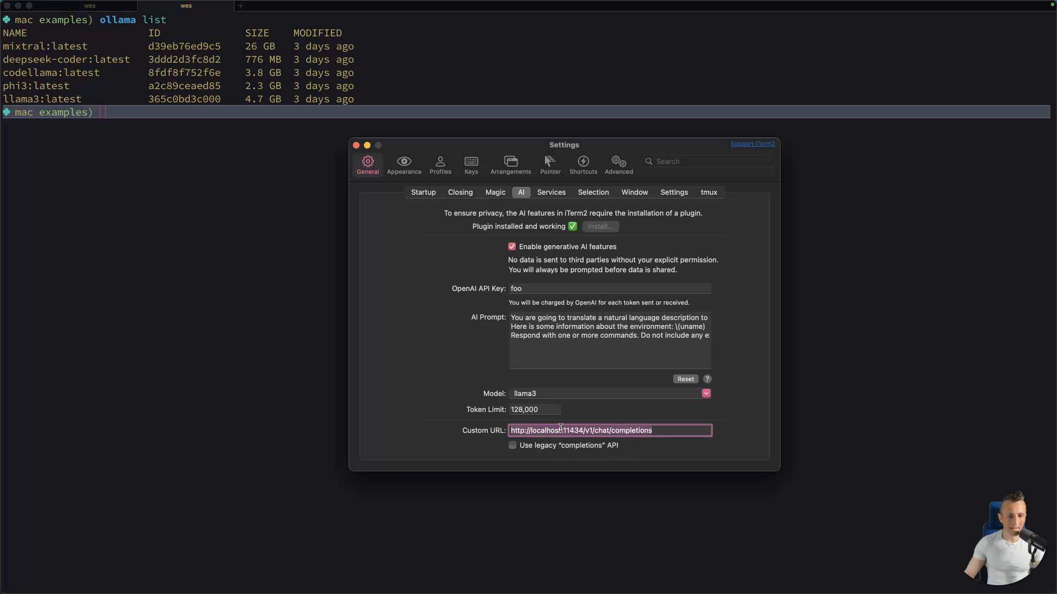
mouse_move(634, 436)
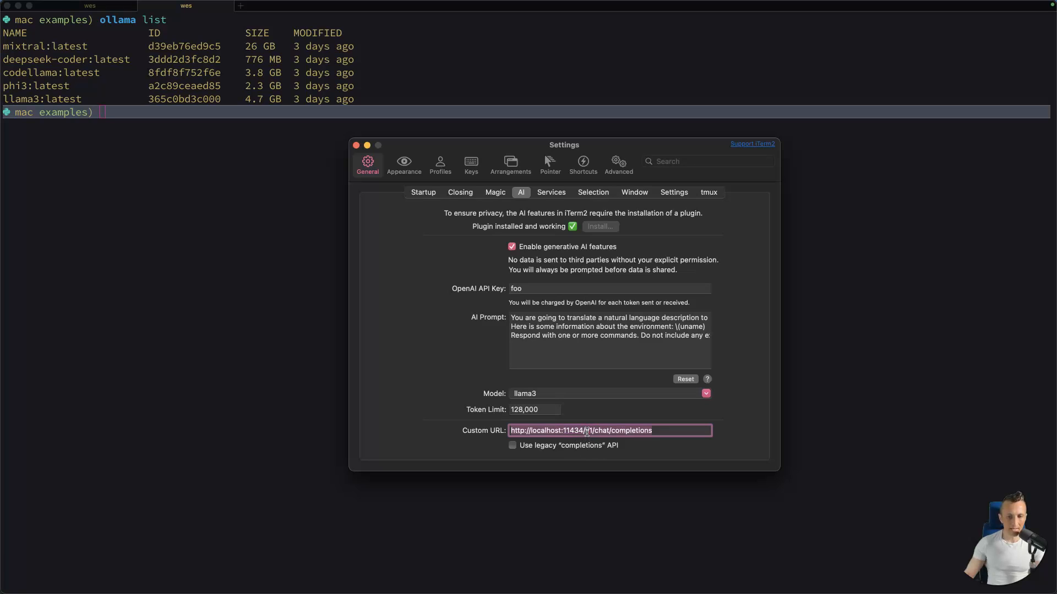
left_click(573, 394)
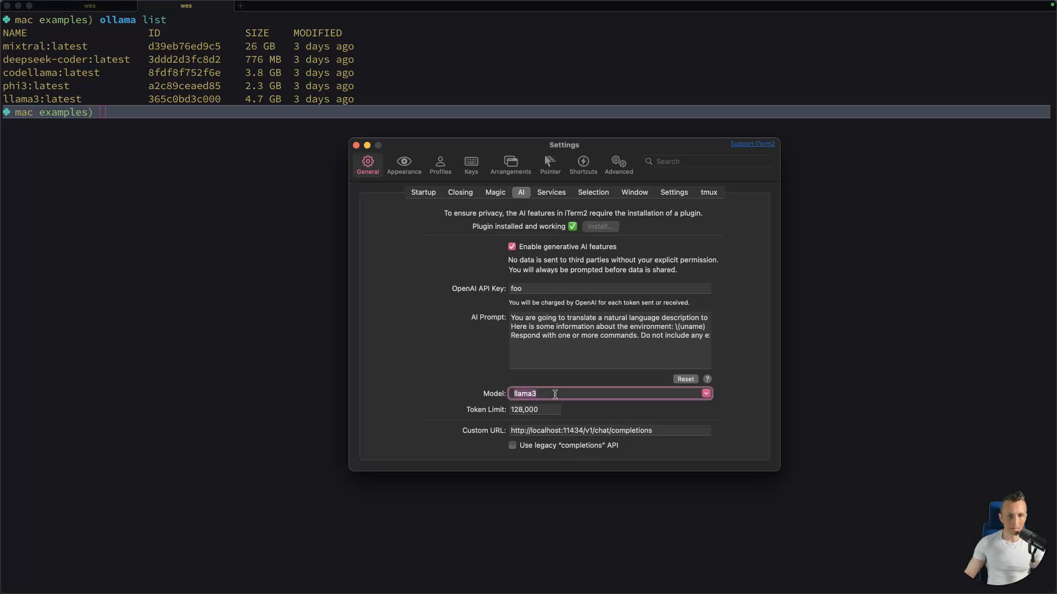
mouse_move(421, 293)
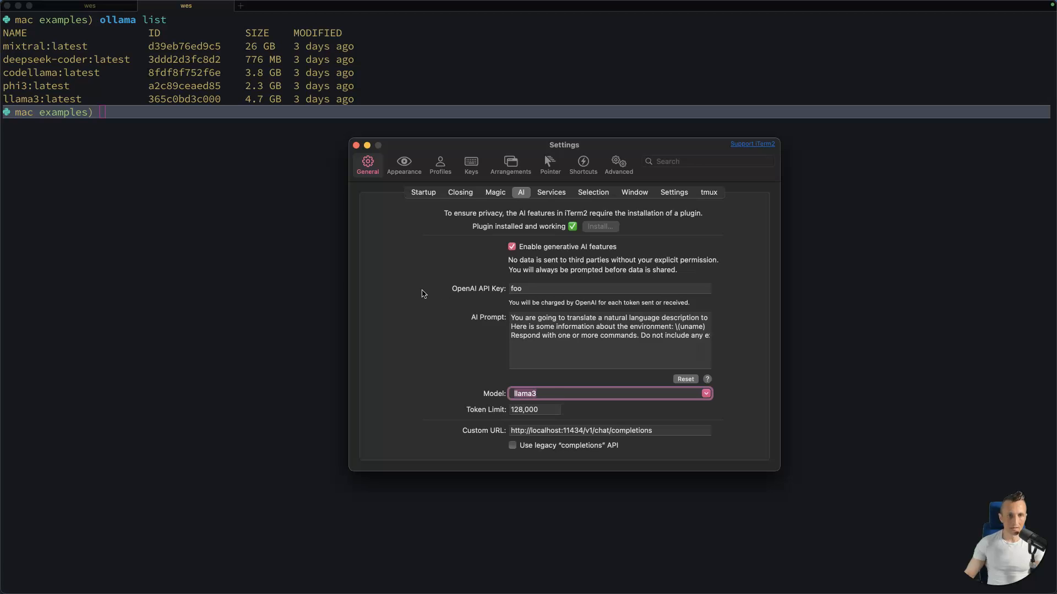
left_click(356, 146)
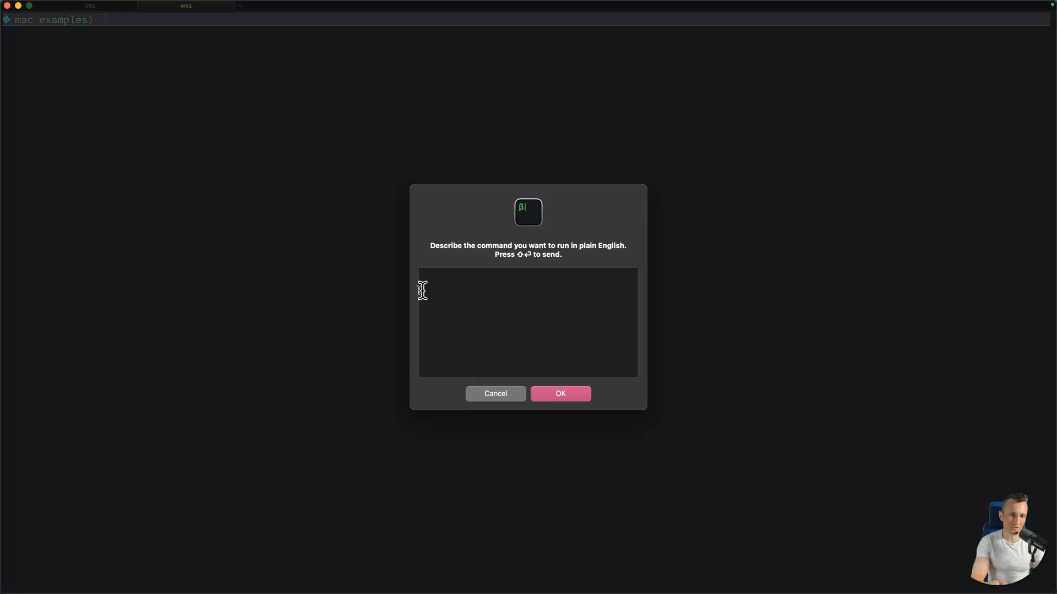
Ask the AI to 'show me huge files', producing a find-by-size command
type("show me")
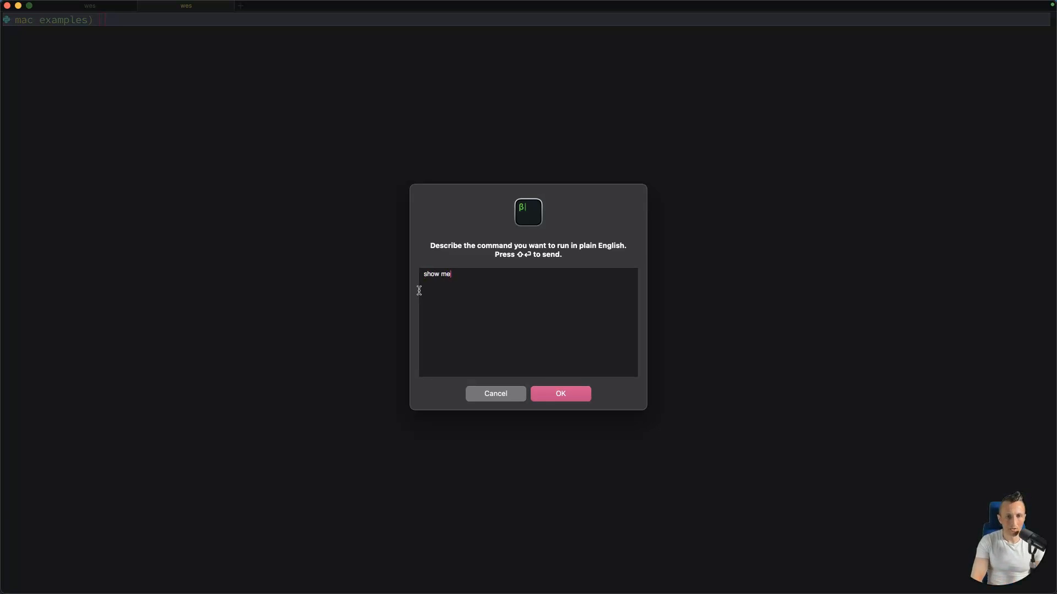
type("huge files")
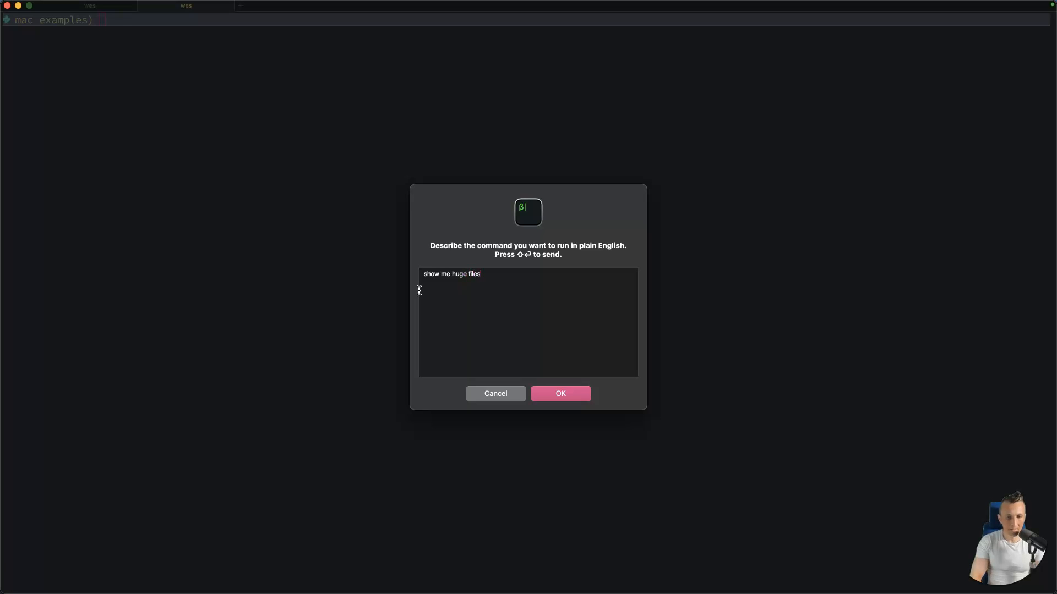
left_click(559, 394)
type("docker n")
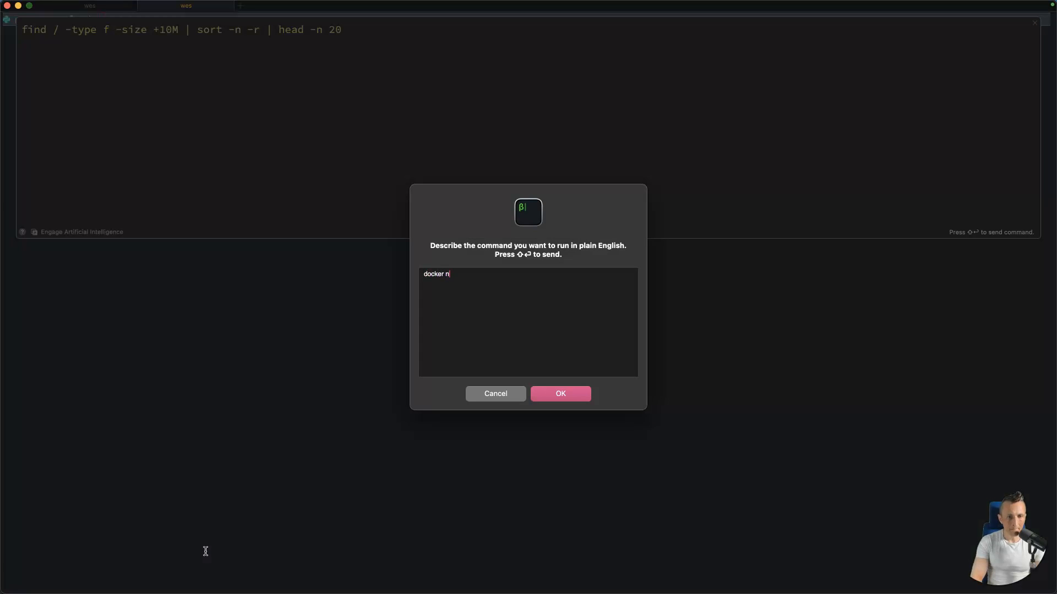
Send a follow-up docker request to the AI and cancel it while it is thinking
left_click(560, 394)
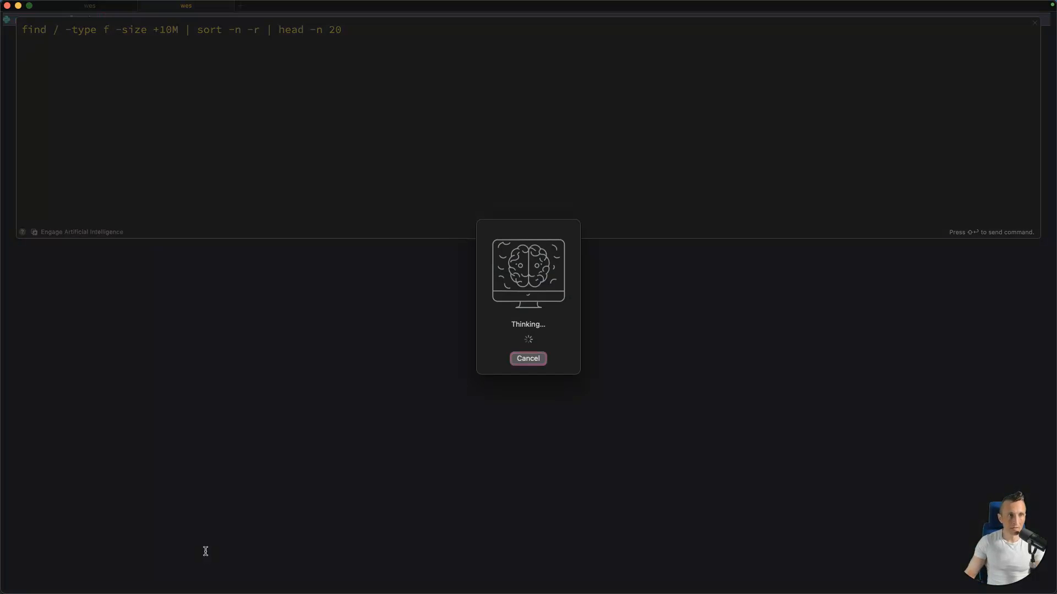
left_click(528, 358)
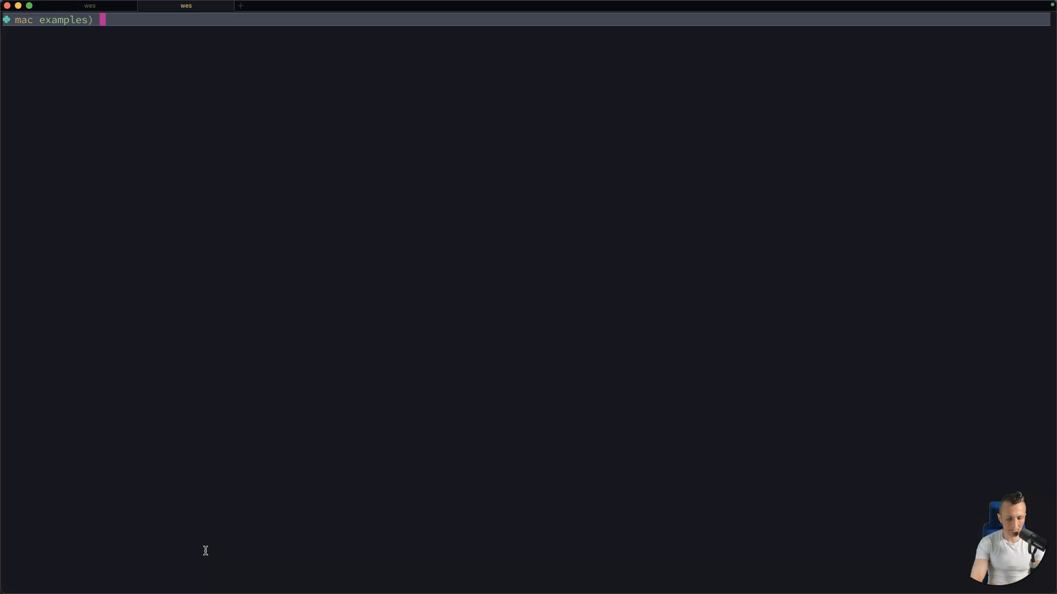
mouse_move(230, 543)
type("docker nginx")
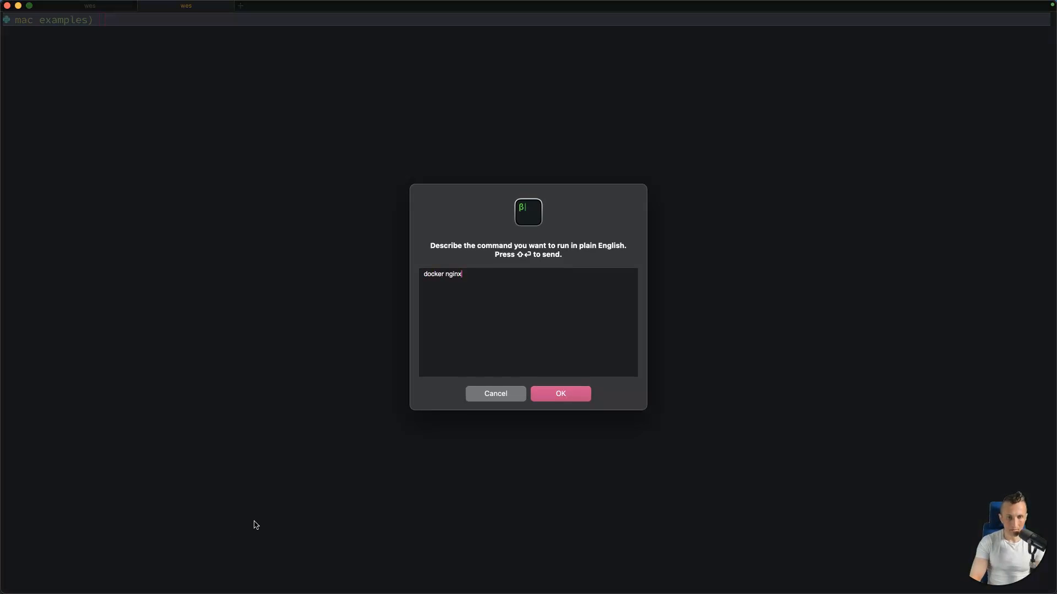
Have the AI generate a docker run nginx command and select it in the Composer
left_click(561, 394)
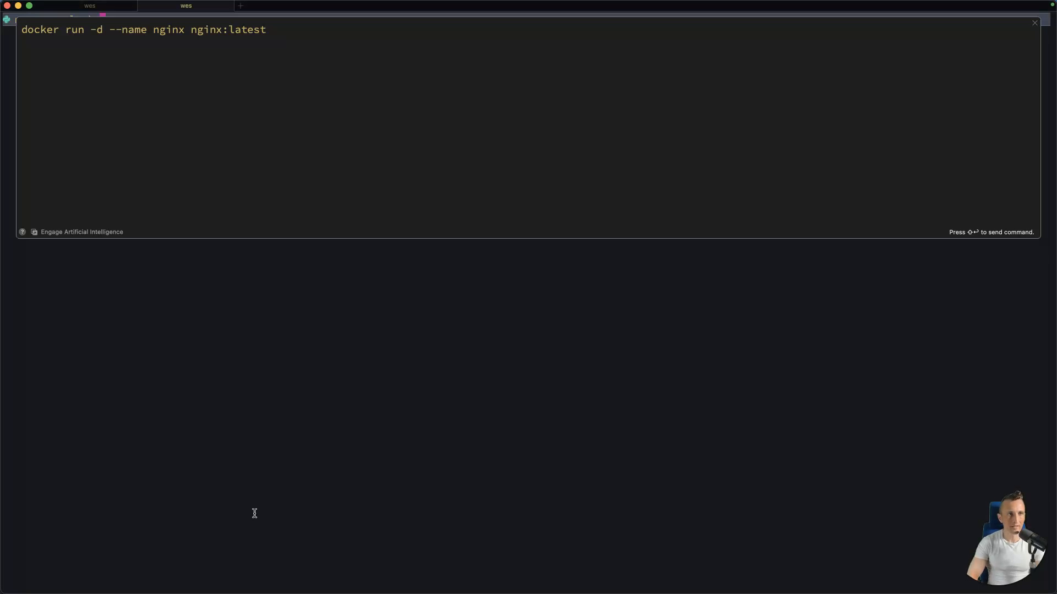
mouse_move(196, 49)
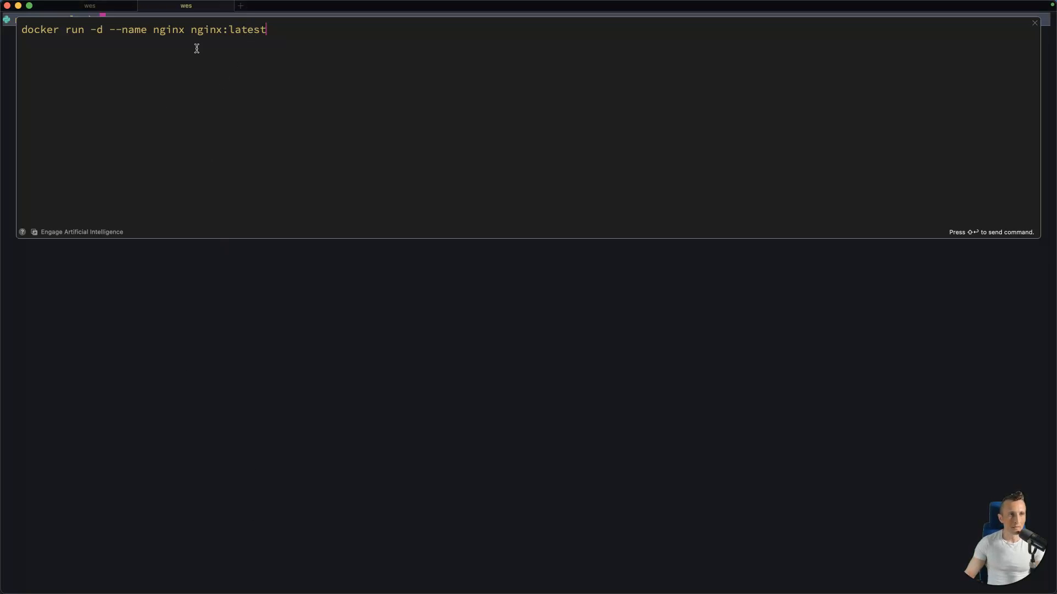
key("cmd+a")
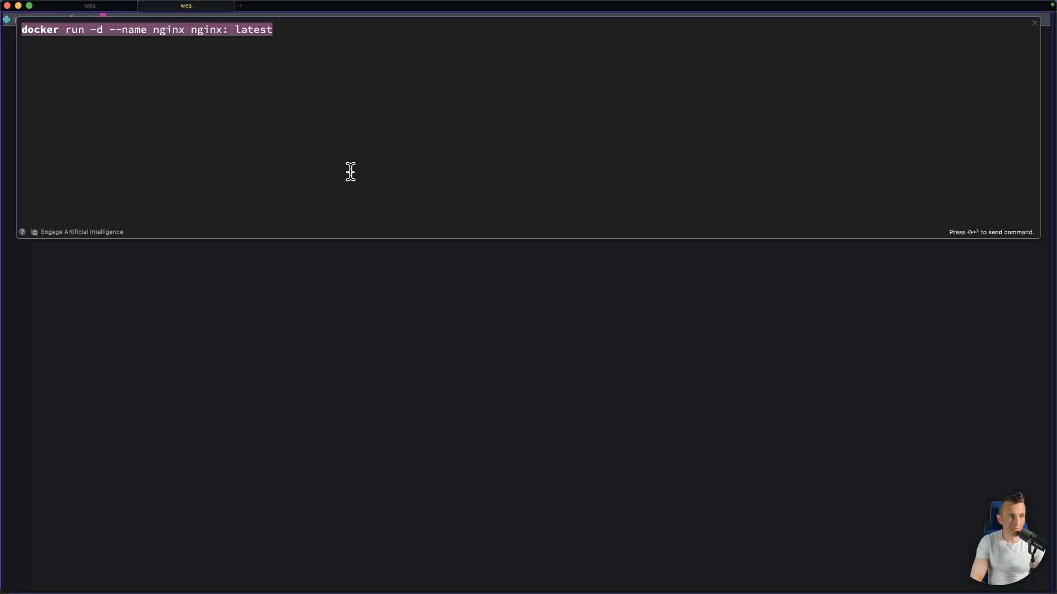
Turn 'freespace' into df -h via the AI and run it to list disk usage per volume
type("freespace")
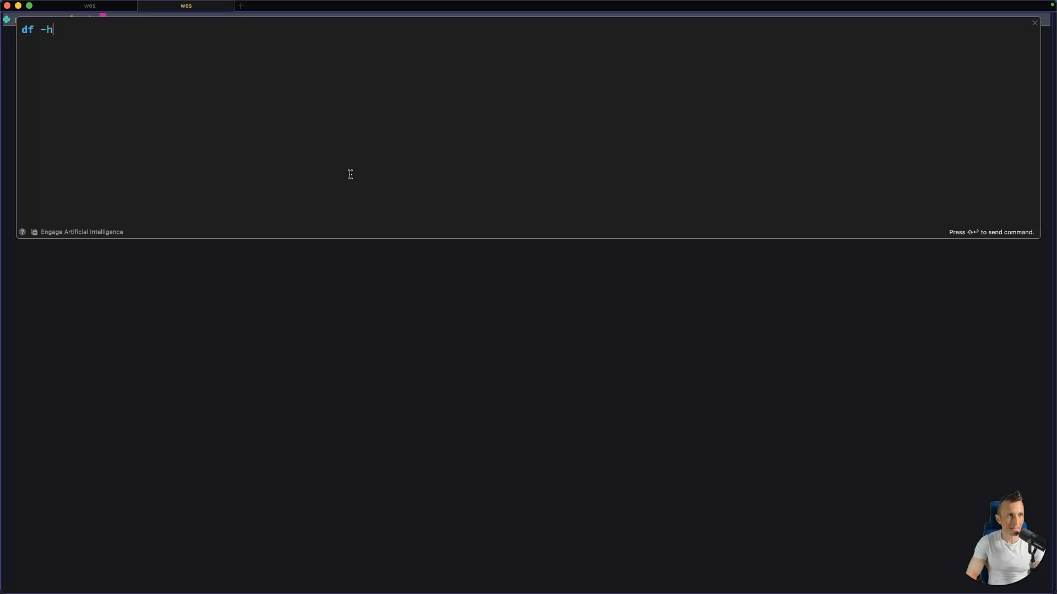
key("Return")
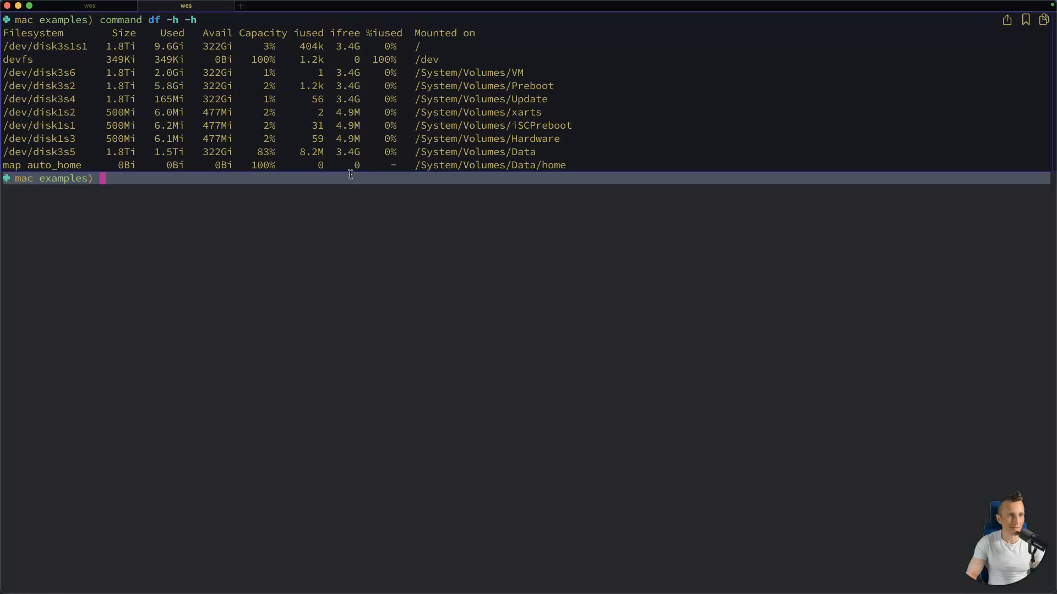
mouse_move(161, 28)
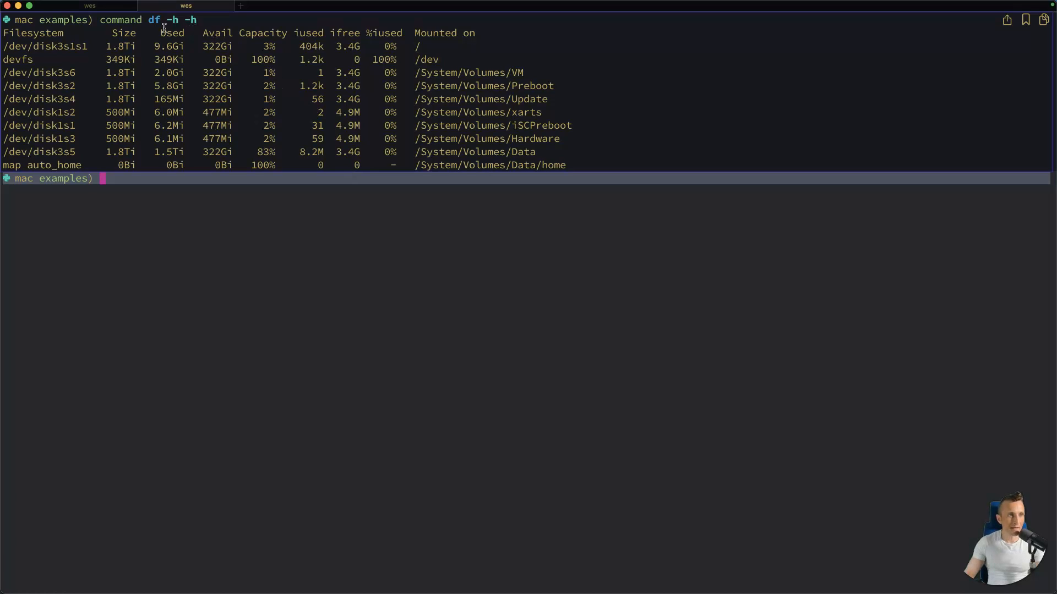
mouse_move(269, 19)
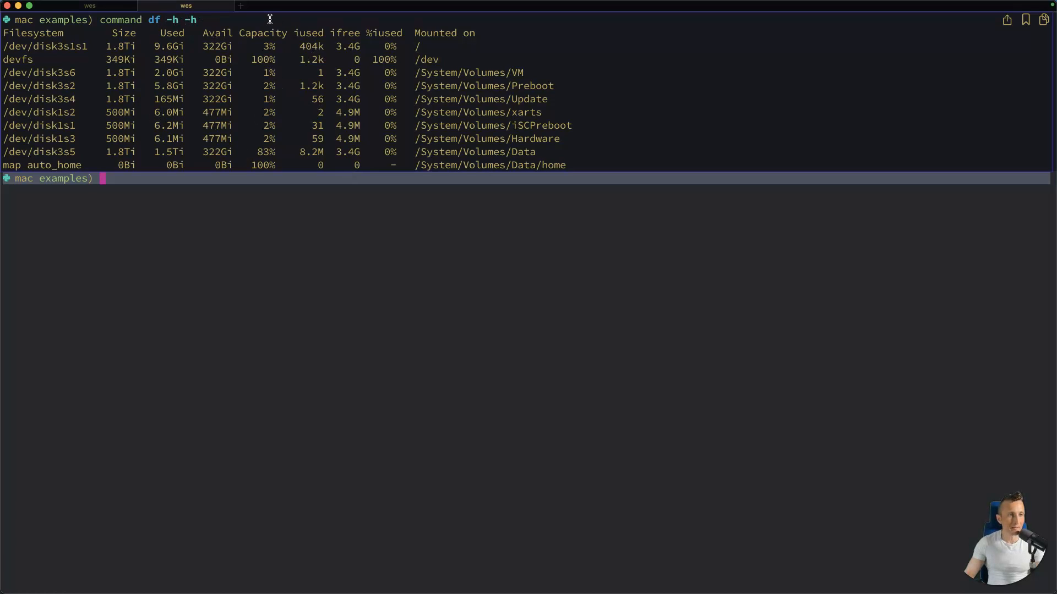
mouse_move(146, 35)
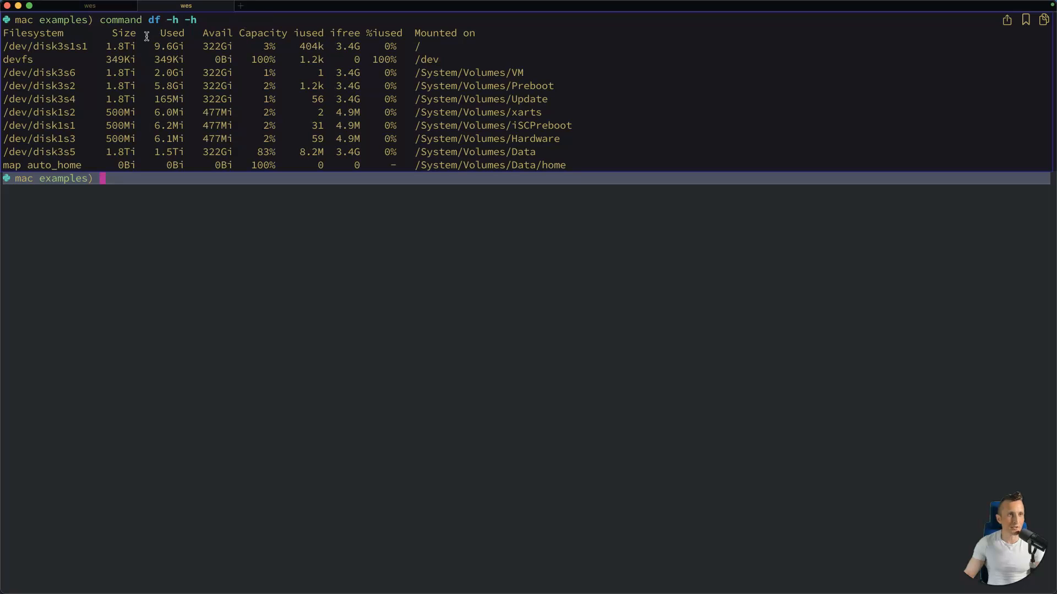
mouse_move(271, 59)
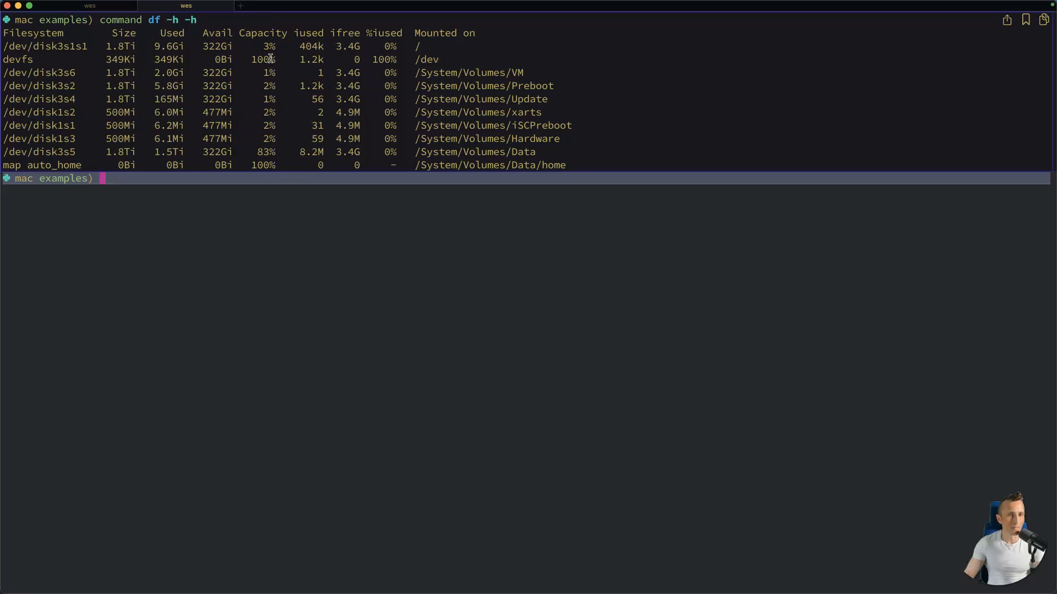
mouse_move(221, 133)
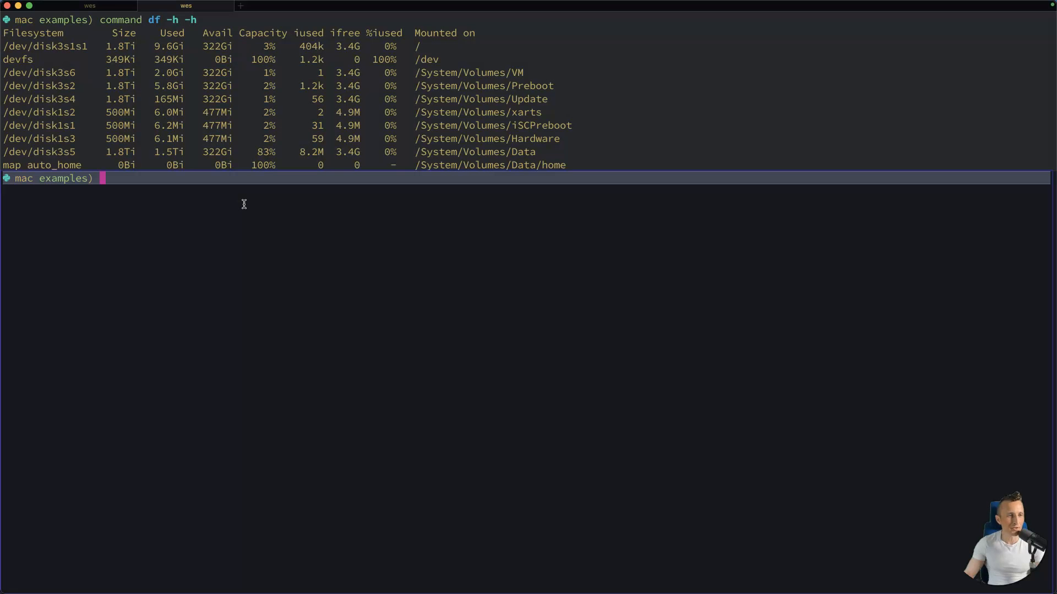
mouse_move(298, 196)
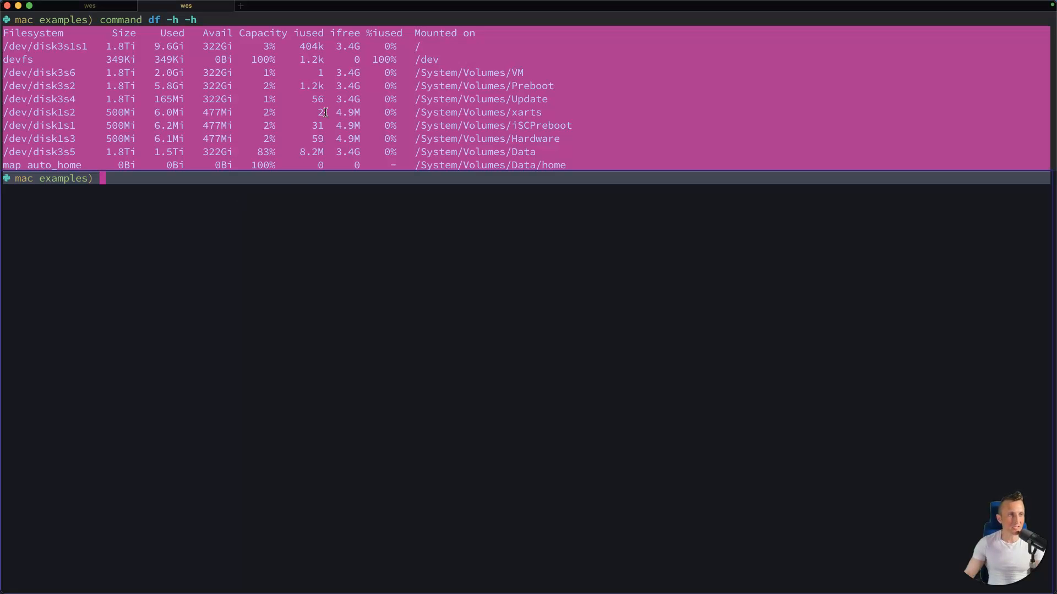
mouse_move(244, 128)
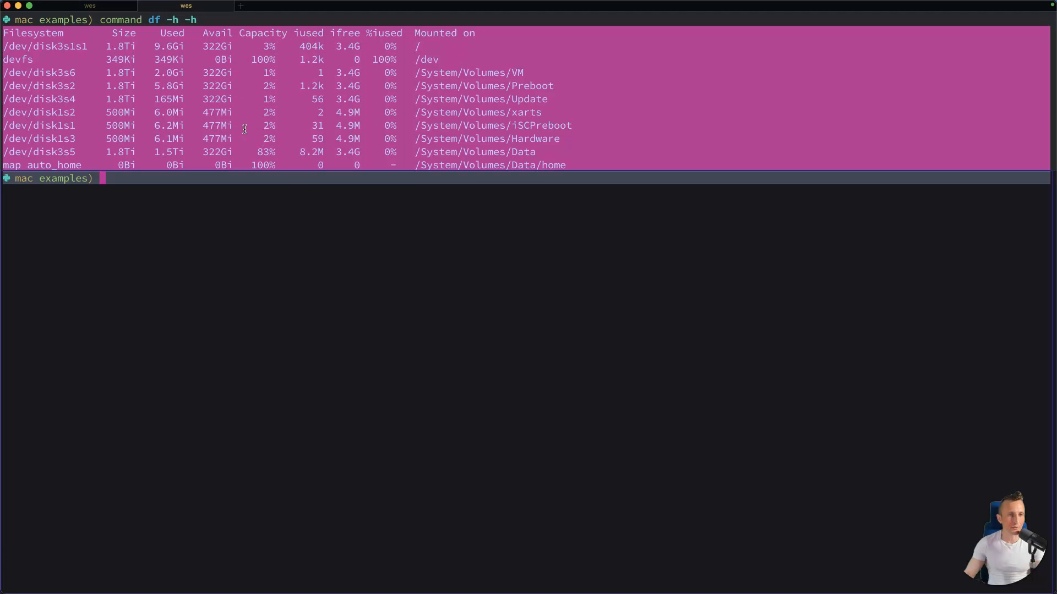
mouse_move(555, 82)
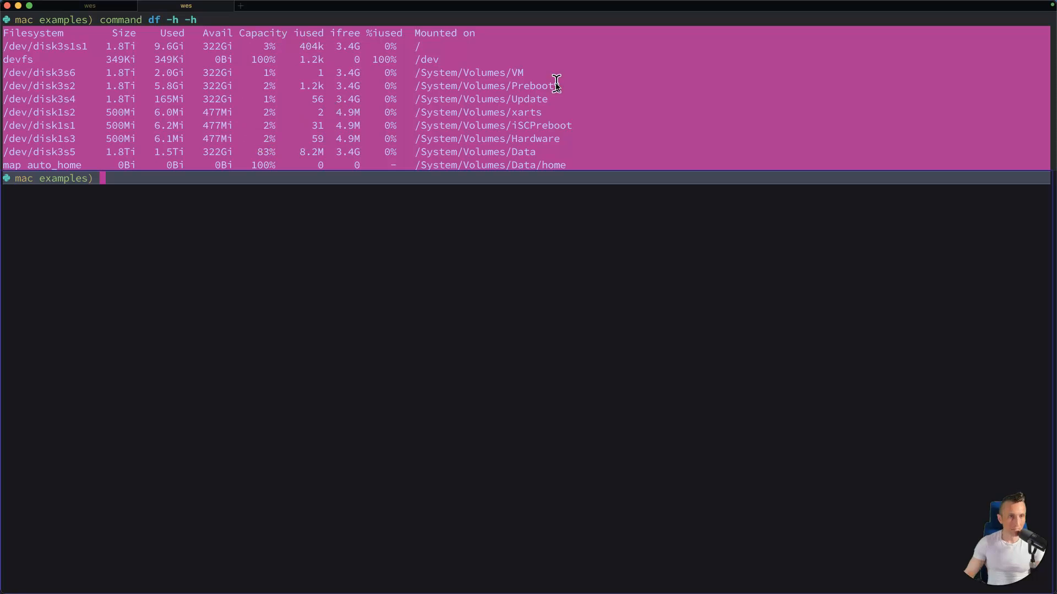
mouse_move(514, 64)
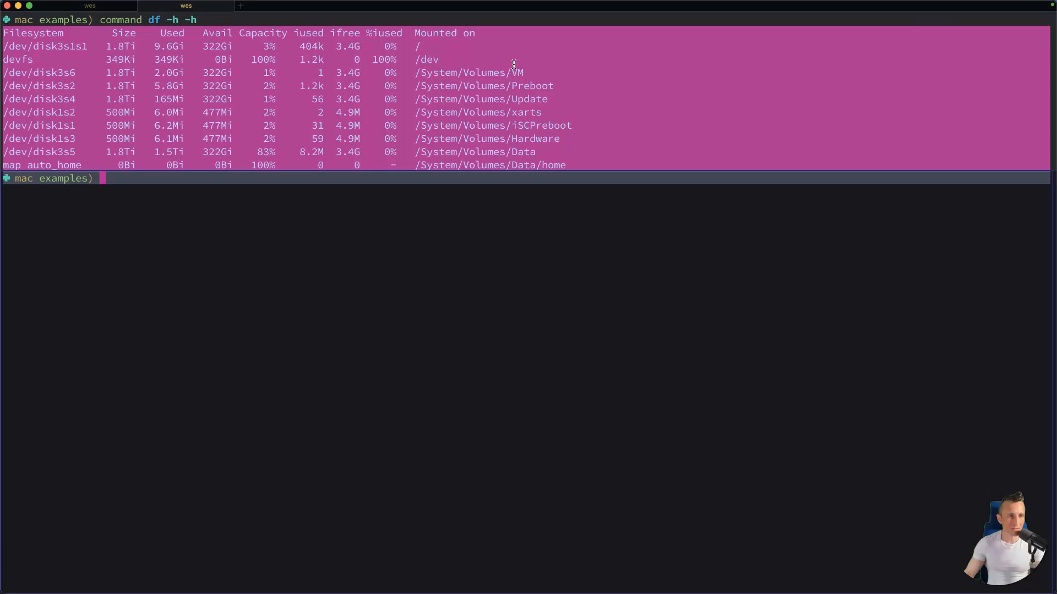
mouse_move(378, 184)
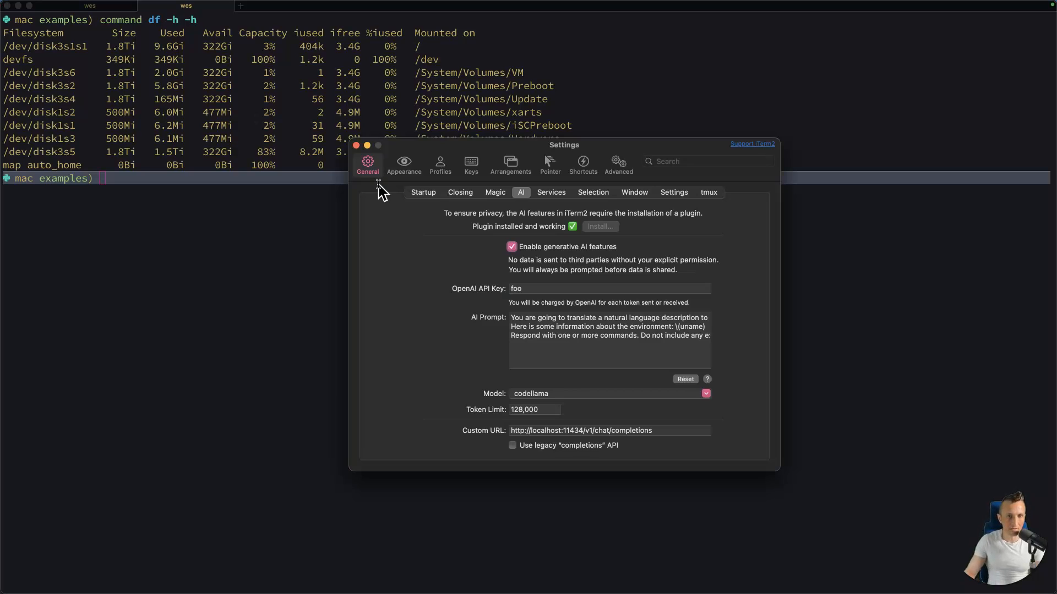
mouse_move(526, 410)
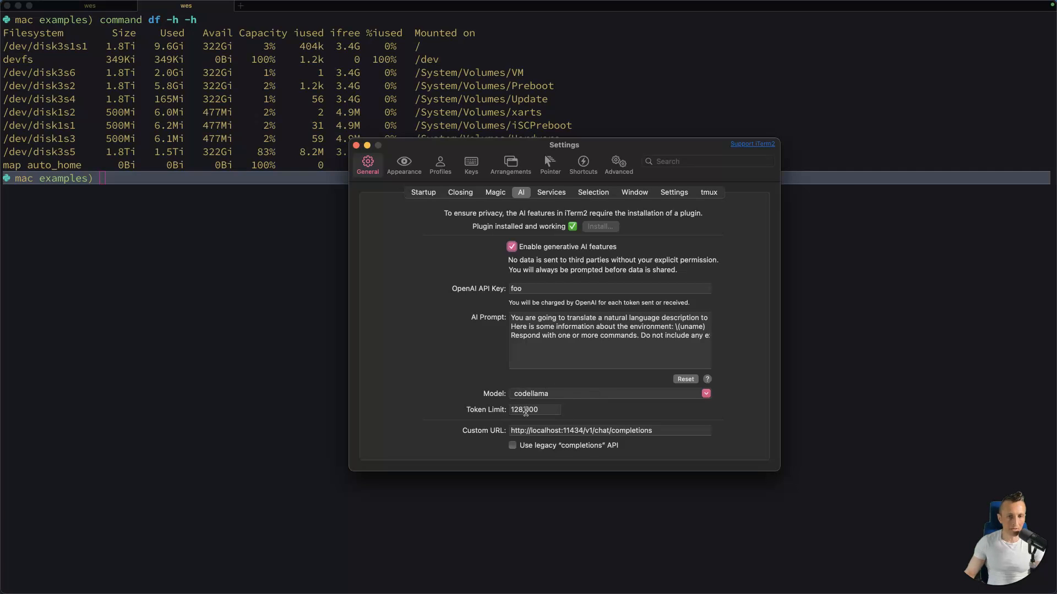
Start editing the localhost Custom URL field in the AI settings with codellama selected
left_click(609, 431)
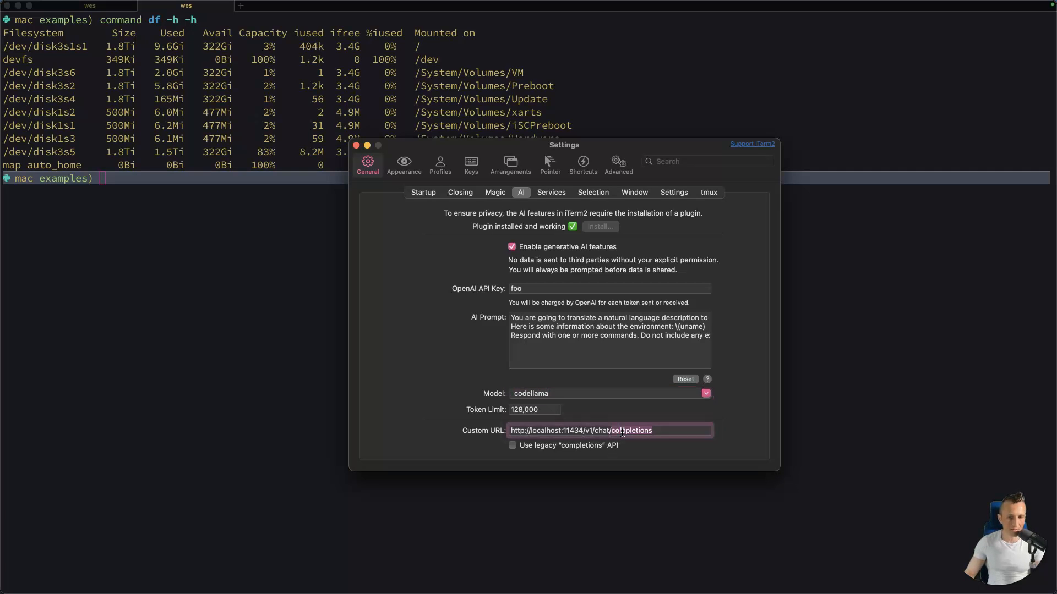